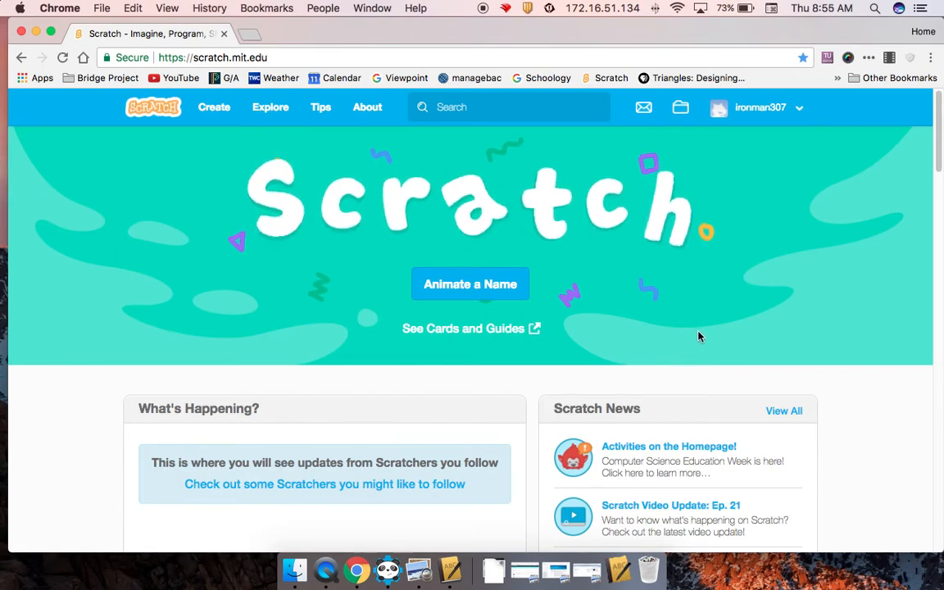
mouse_move(693, 337)
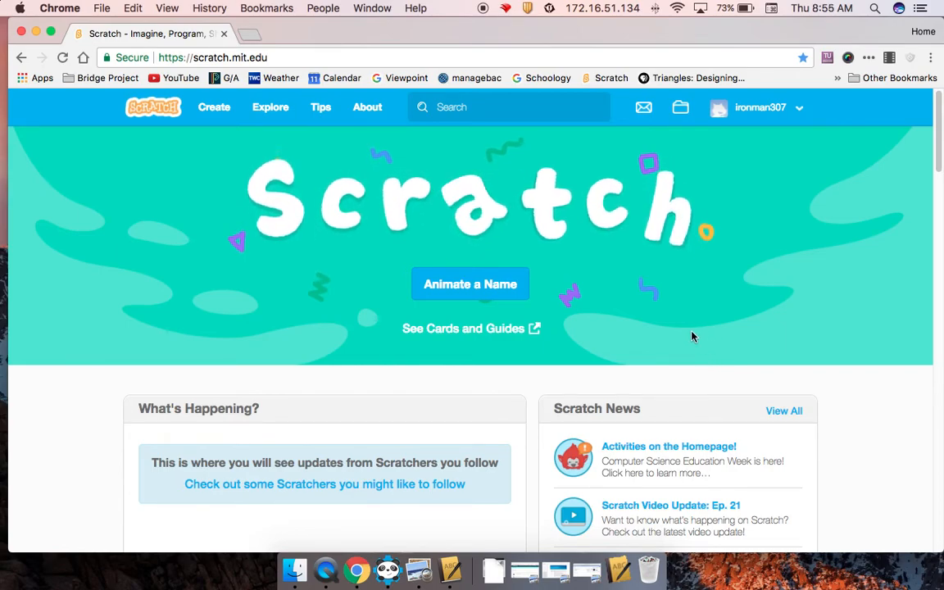
mouse_move(288, 206)
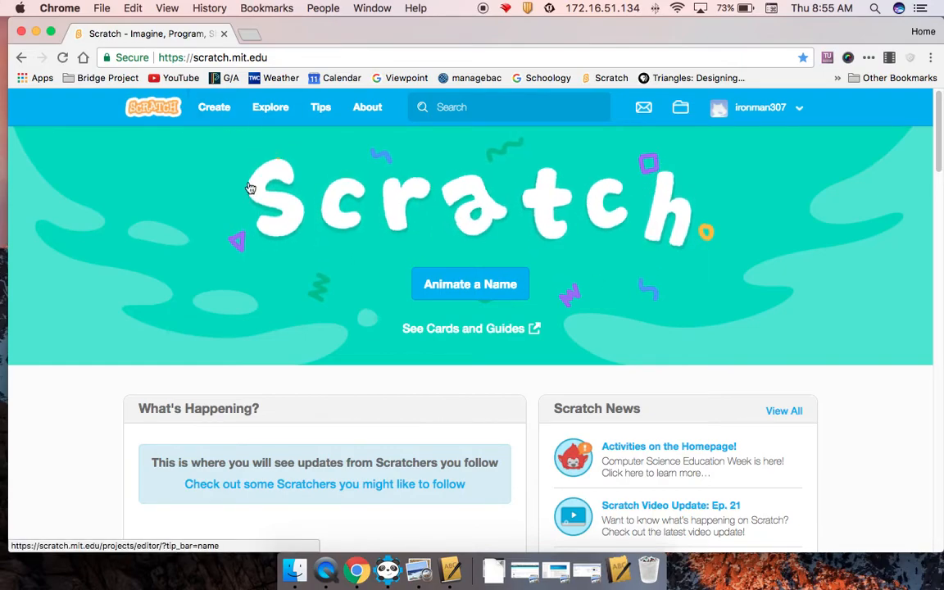
Step: Start a new project from the homepage's Create link to open the editor
left_click(213, 106)
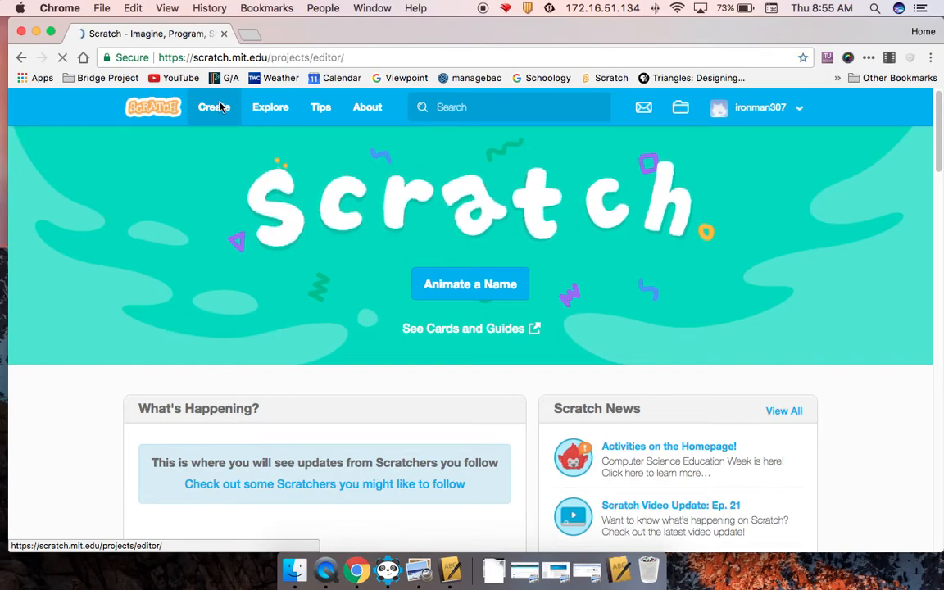
left_click(213, 106)
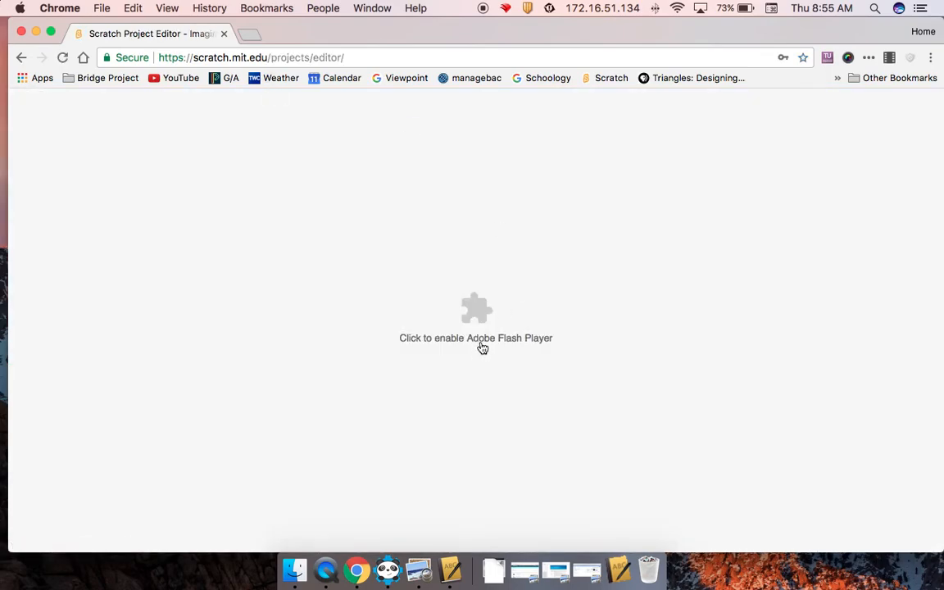
Step: Enable the Flash Player plugin so the editor loads a new untitled project
left_click(475, 338)
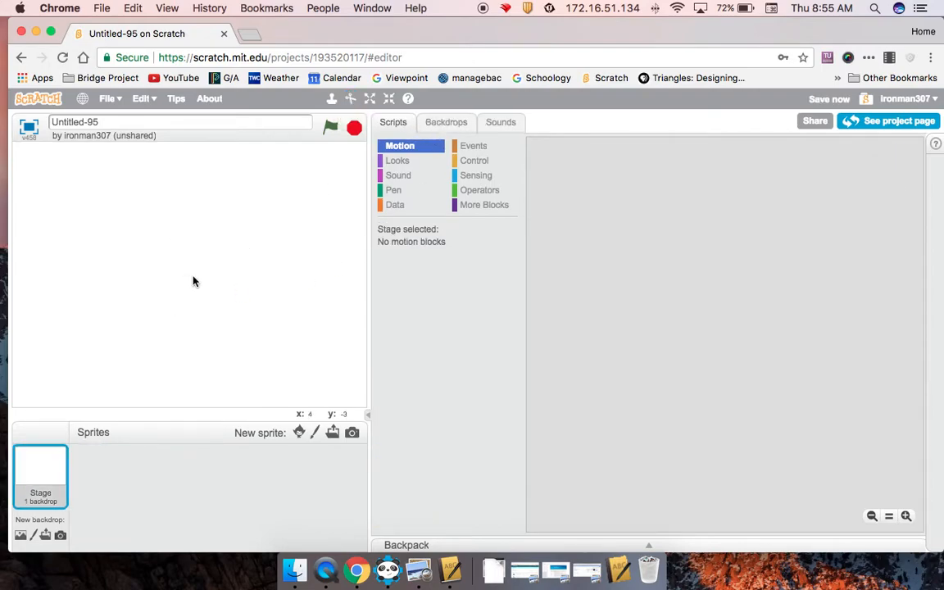
mouse_move(205, 271)
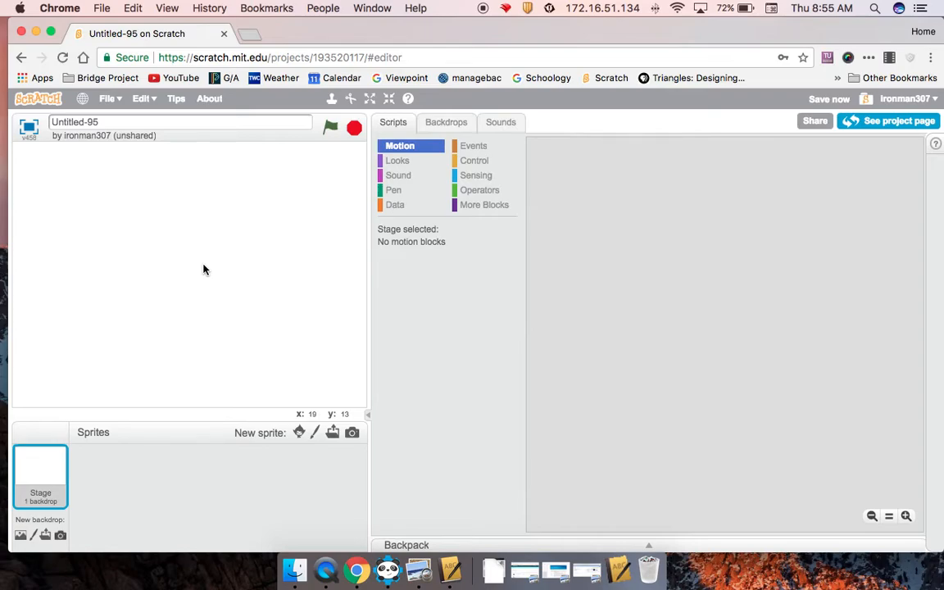
mouse_move(160, 296)
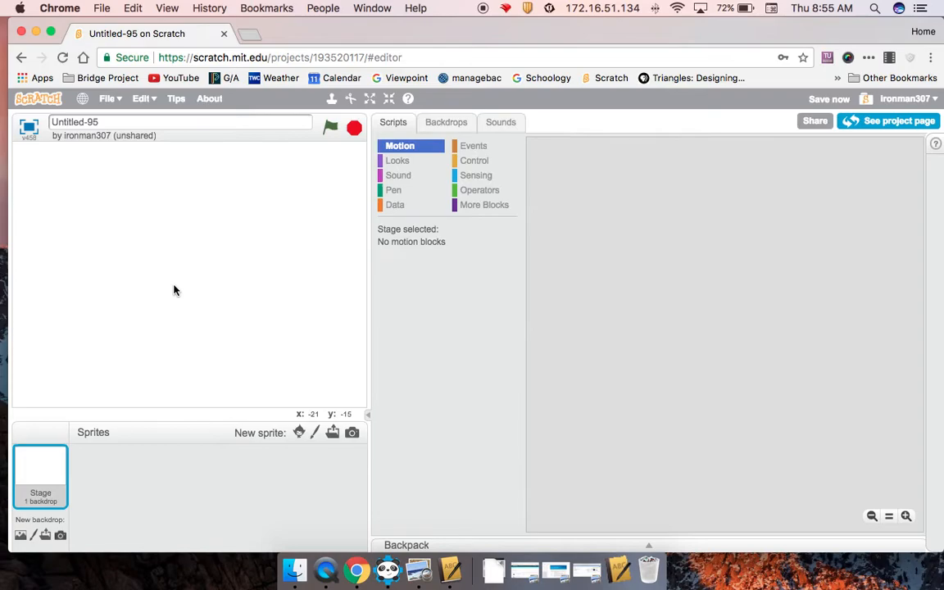
mouse_move(370, 423)
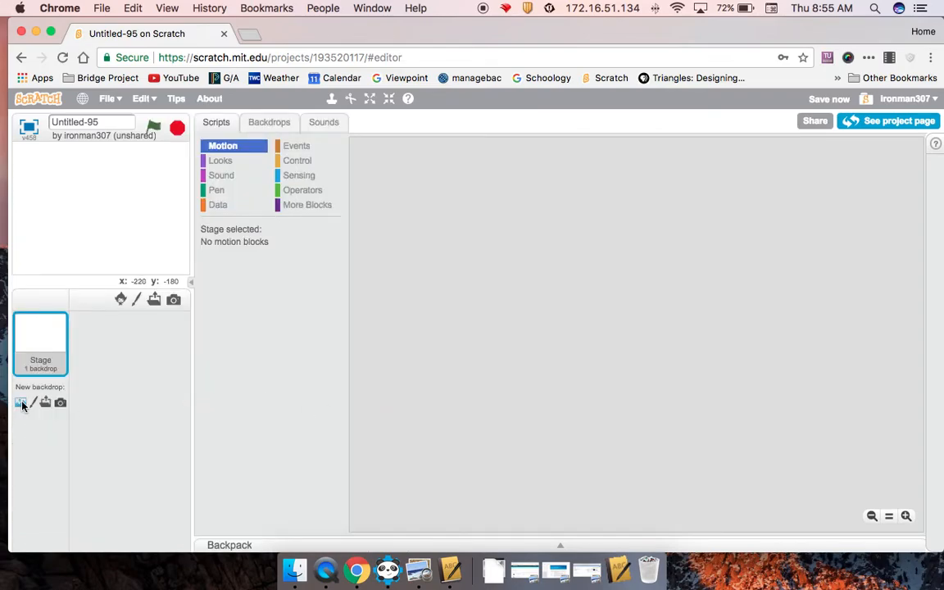
mouse_move(59, 402)
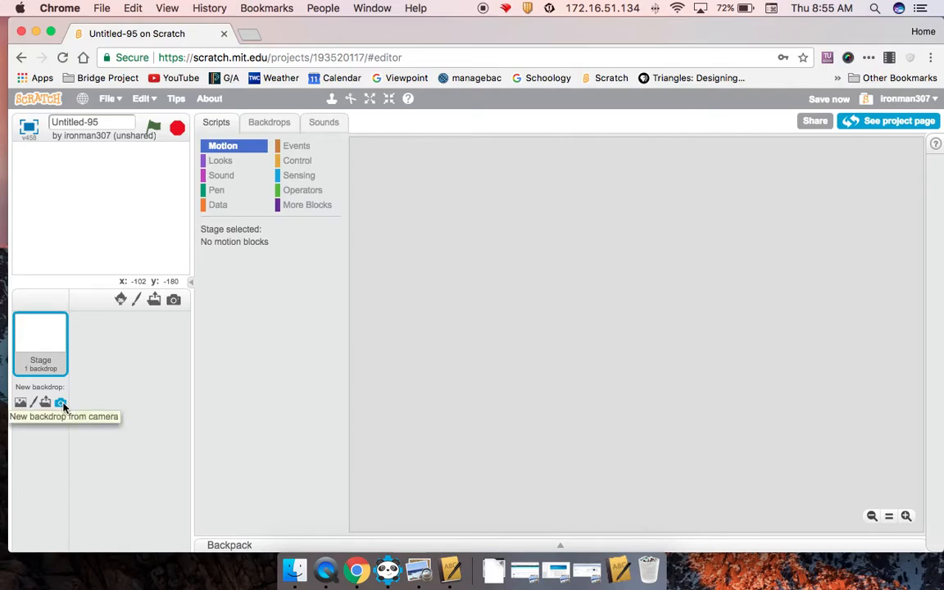
mouse_move(33, 402)
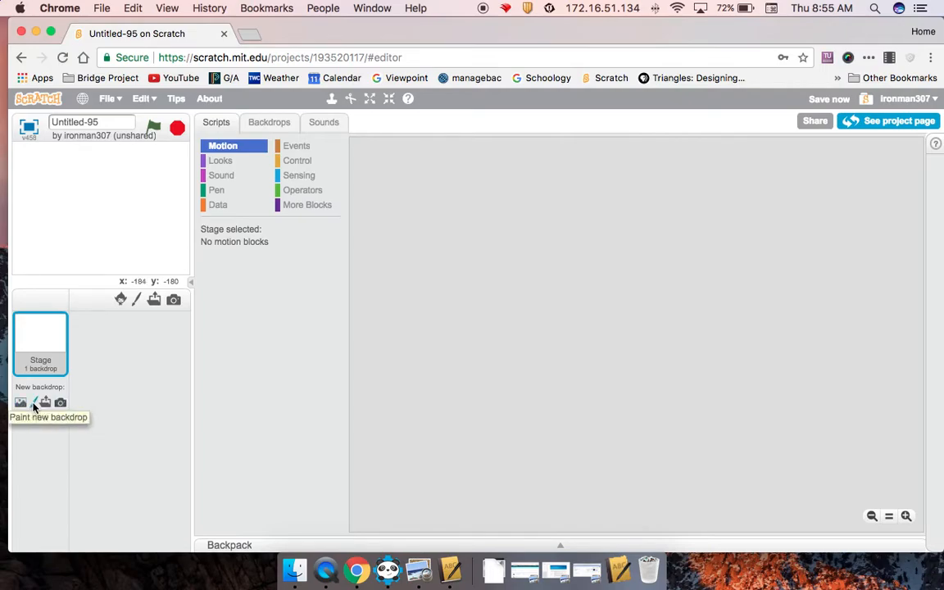
Step: Paint a new backdrop, delete the blank one, and sketch a red scribble and filled red oval
left_click(44, 402)
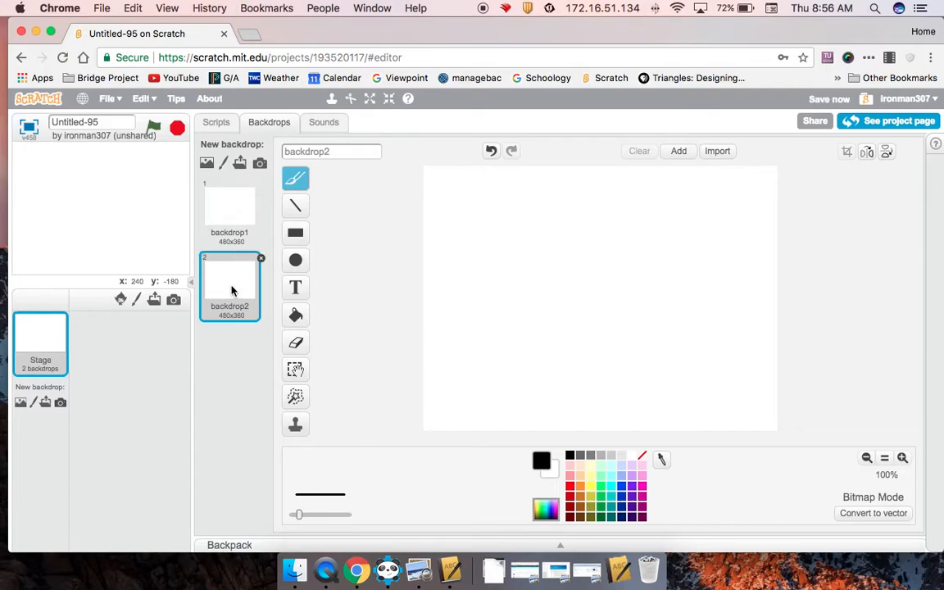
left_click(230, 210)
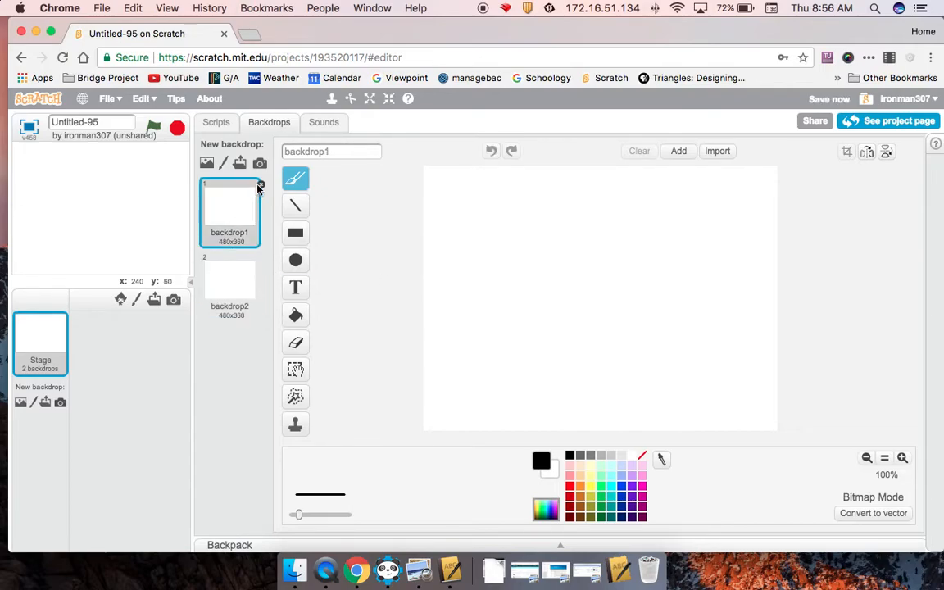
left_click(260, 183)
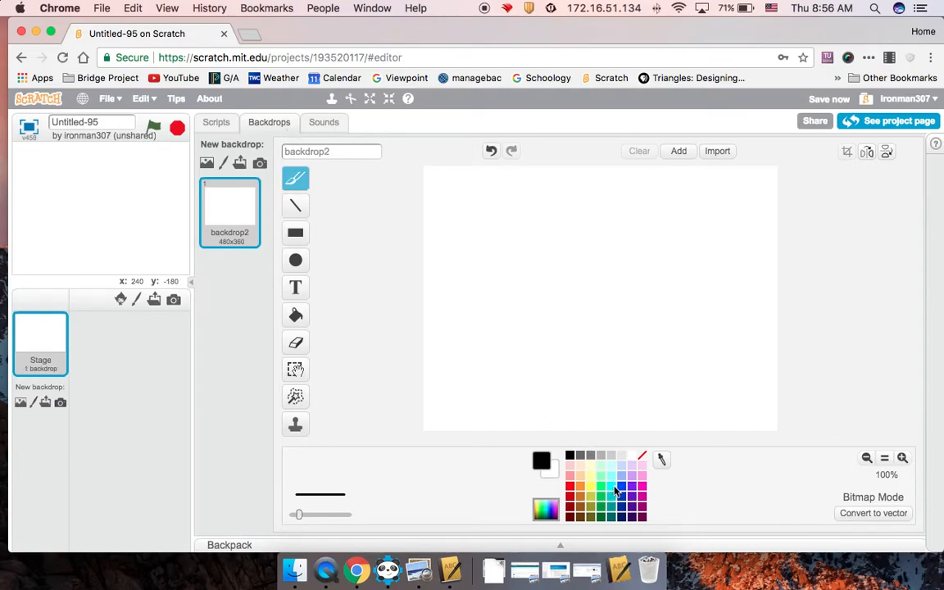
left_click(570, 475)
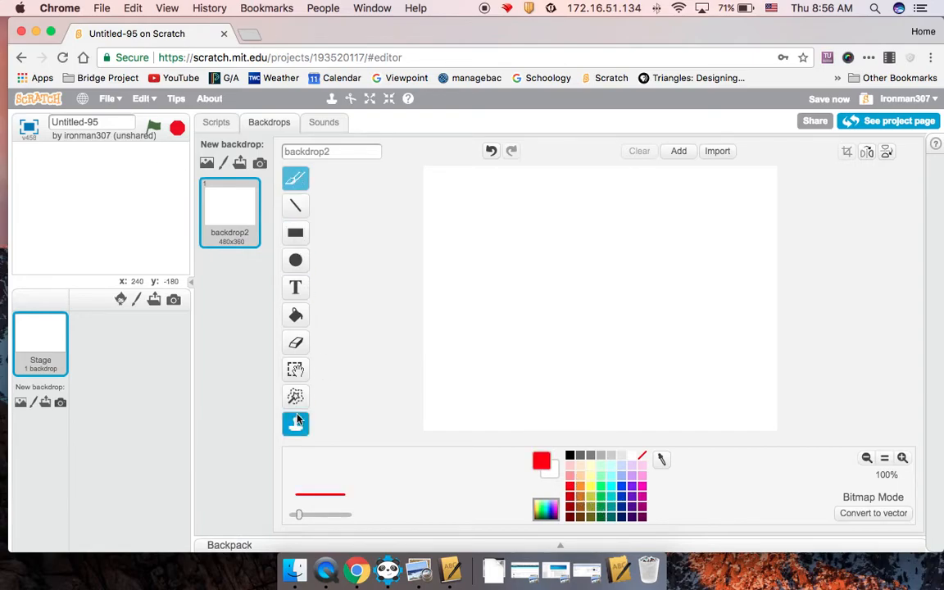
left_click_drag(491, 324, 645, 324)
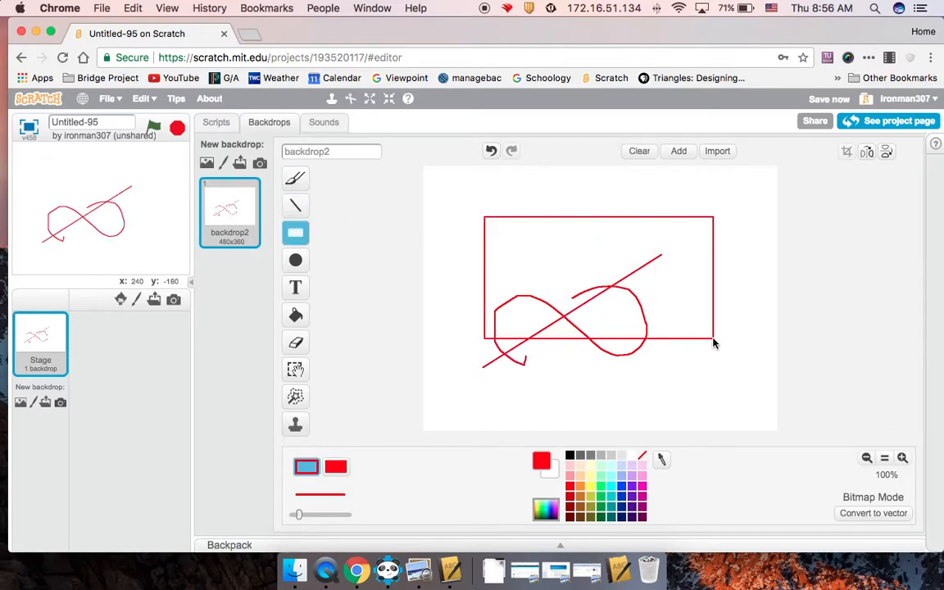
left_click(295, 259)
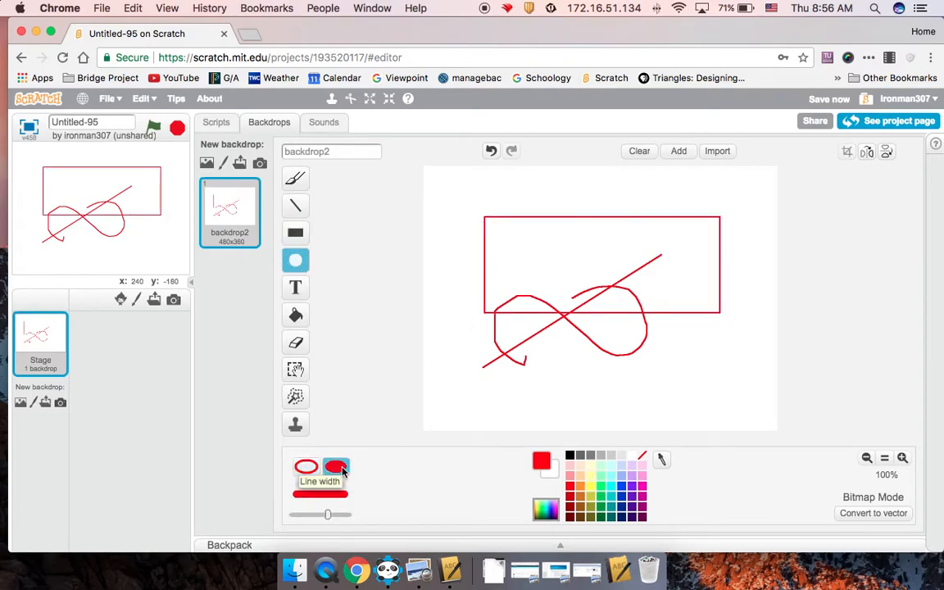
left_click_drag(532, 270, 652, 339)
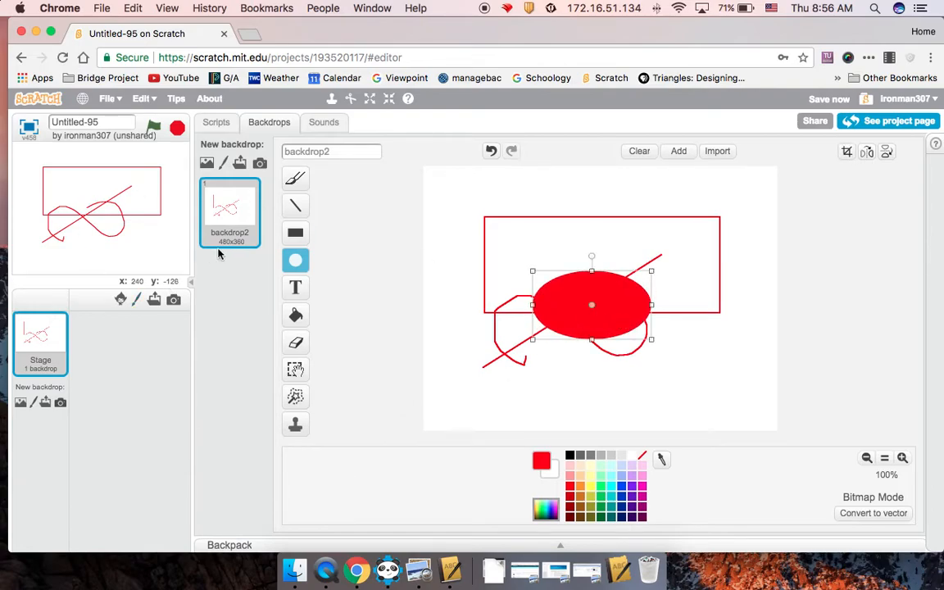
Step: Add the red text 'test' and move its region to the lower right with Select
left_click(295, 287)
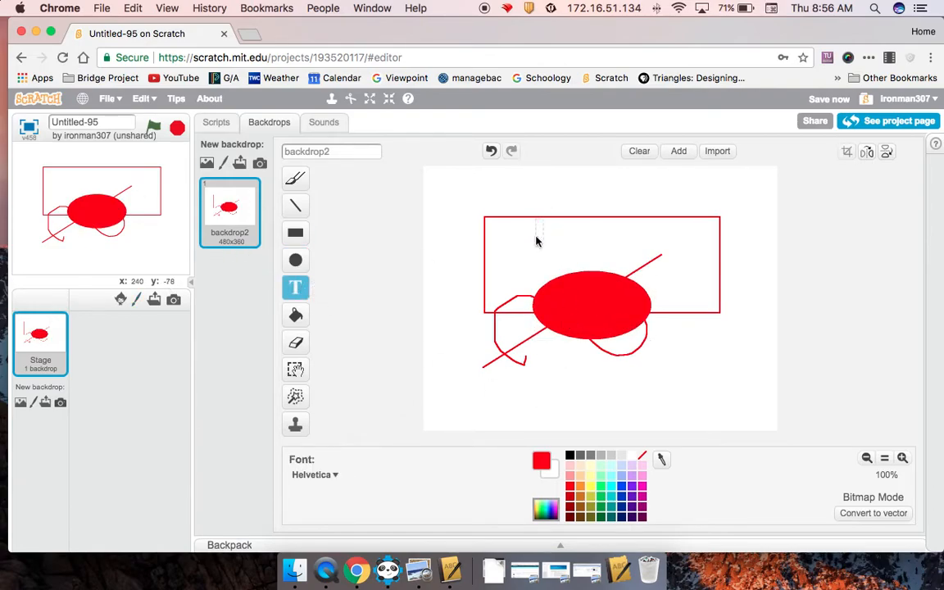
type("test")
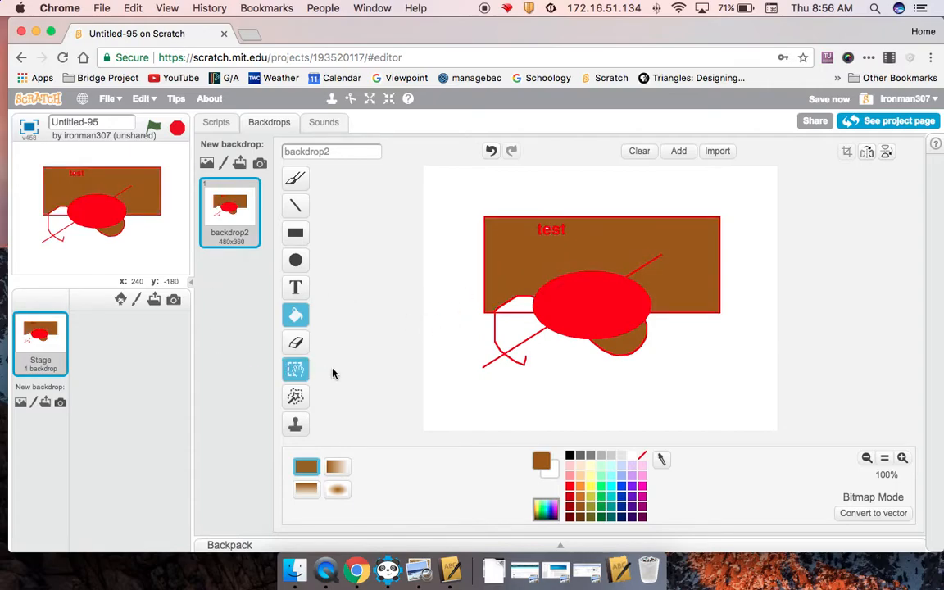
left_click(295, 342)
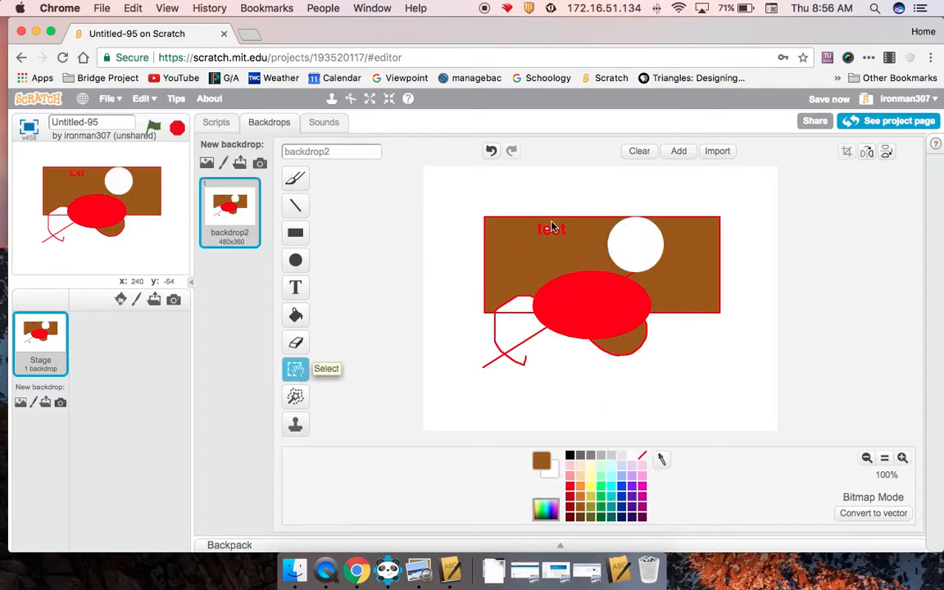
left_click_drag(550, 227, 696, 372)
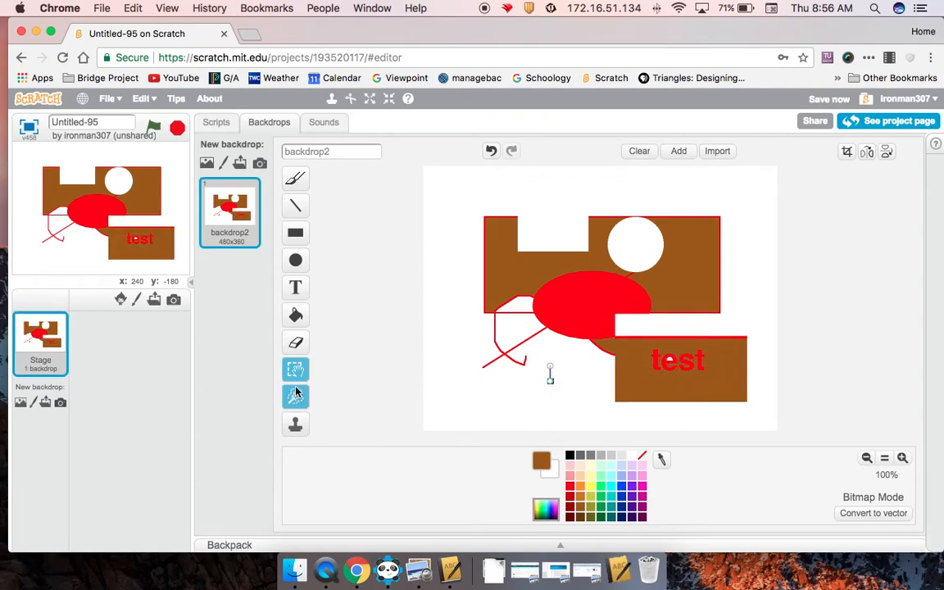
mouse_move(294, 395)
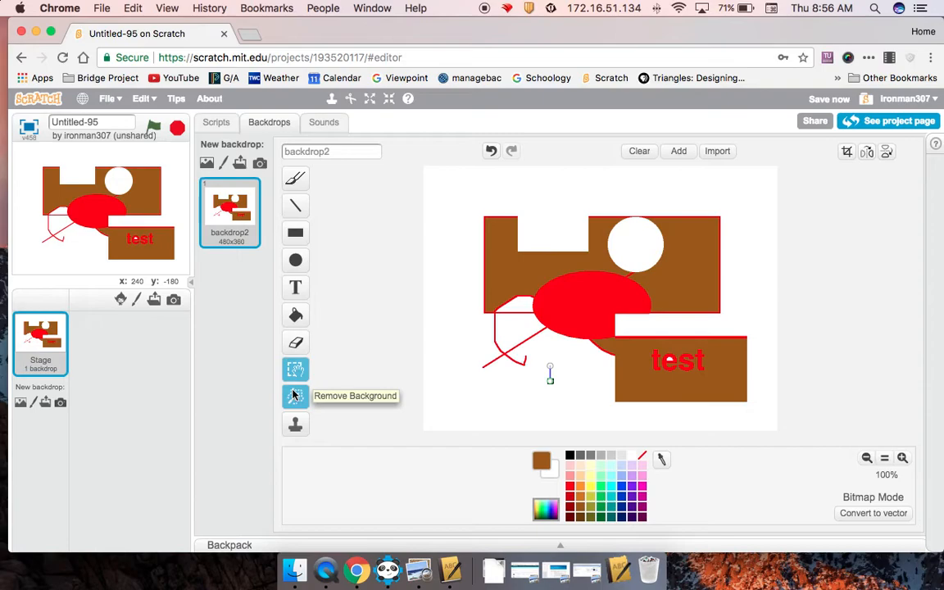
mouse_move(576, 387)
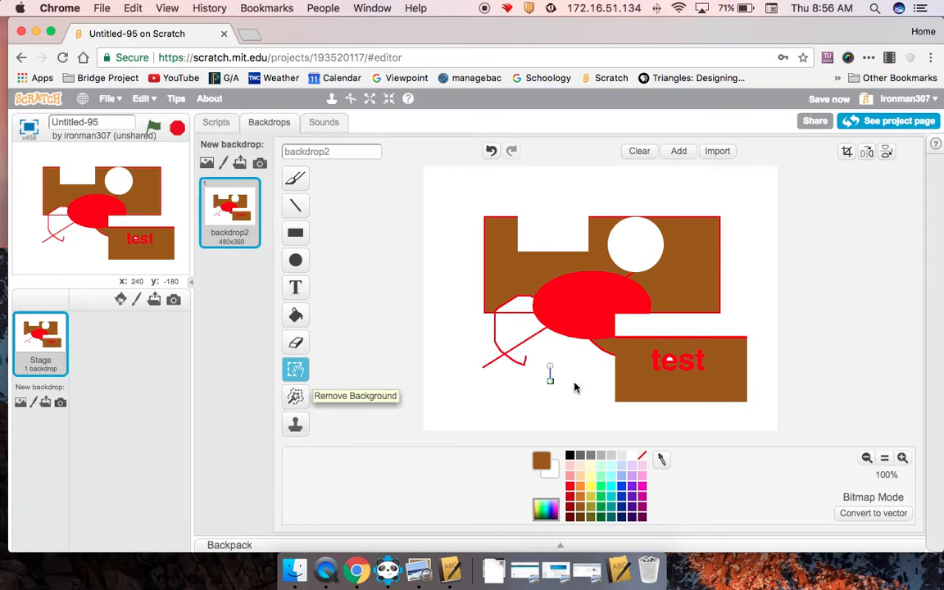
Step: Clear the backdrop and draw a black rectangle outline as the hoop's backboard
left_click(639, 151)
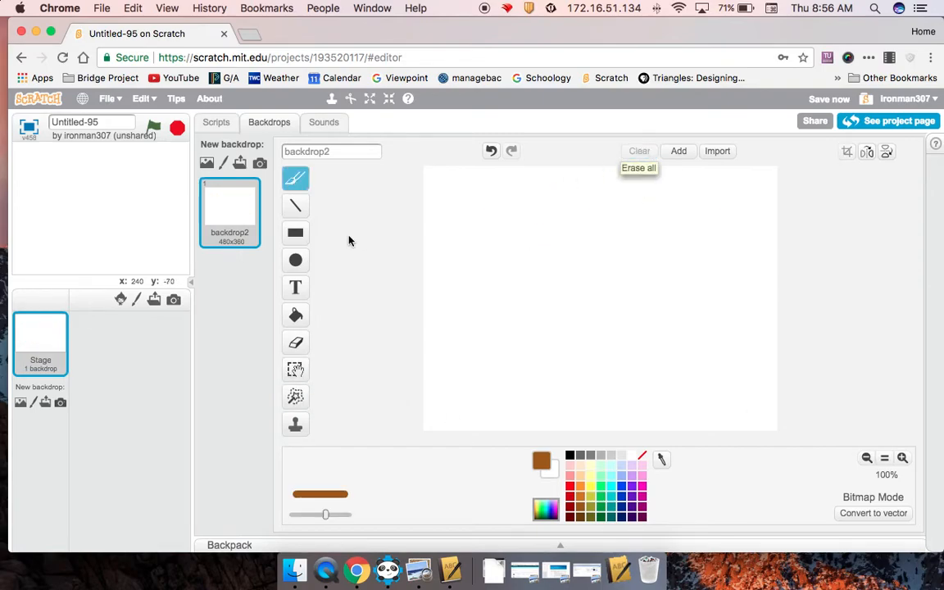
mouse_move(550, 551)
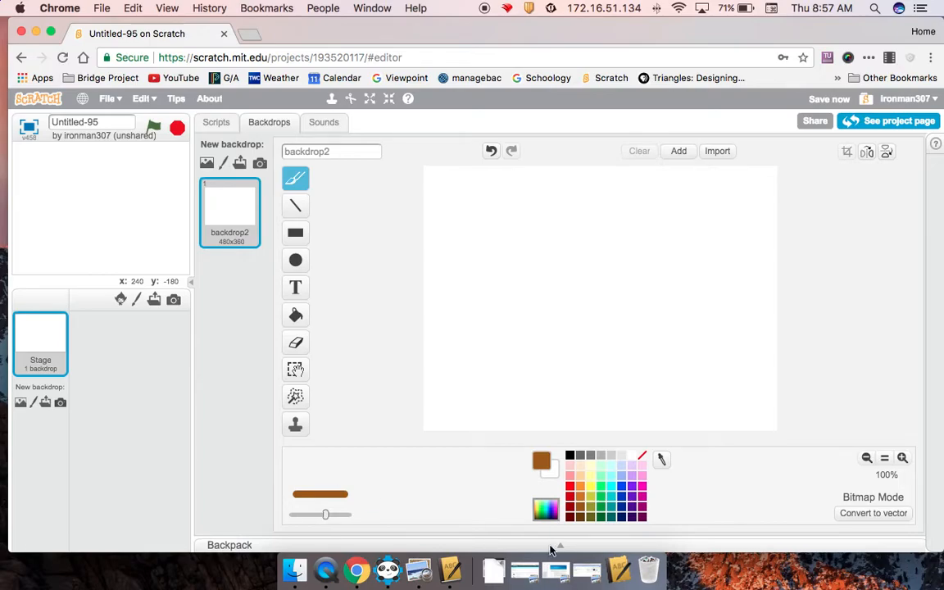
mouse_move(591, 495)
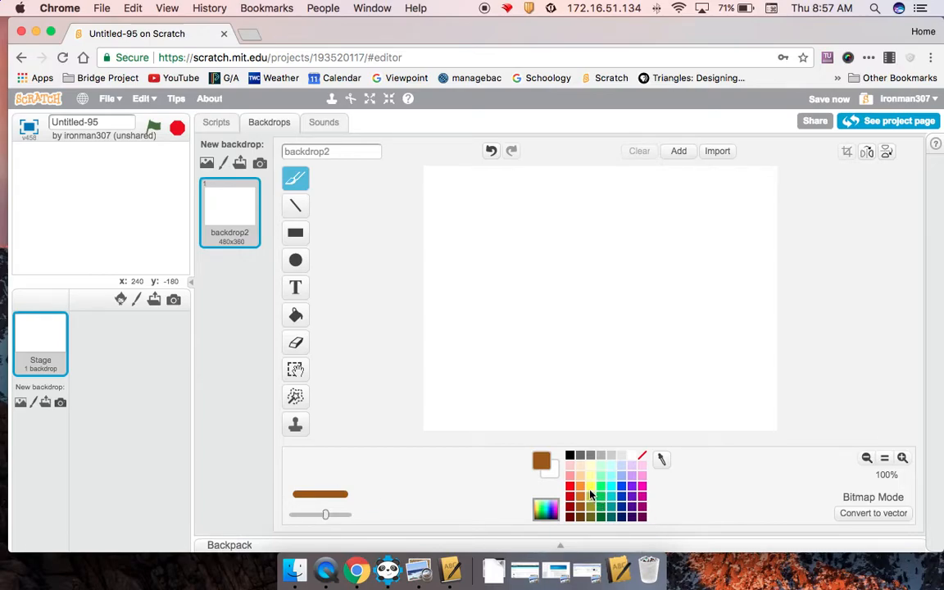
left_click(570, 454)
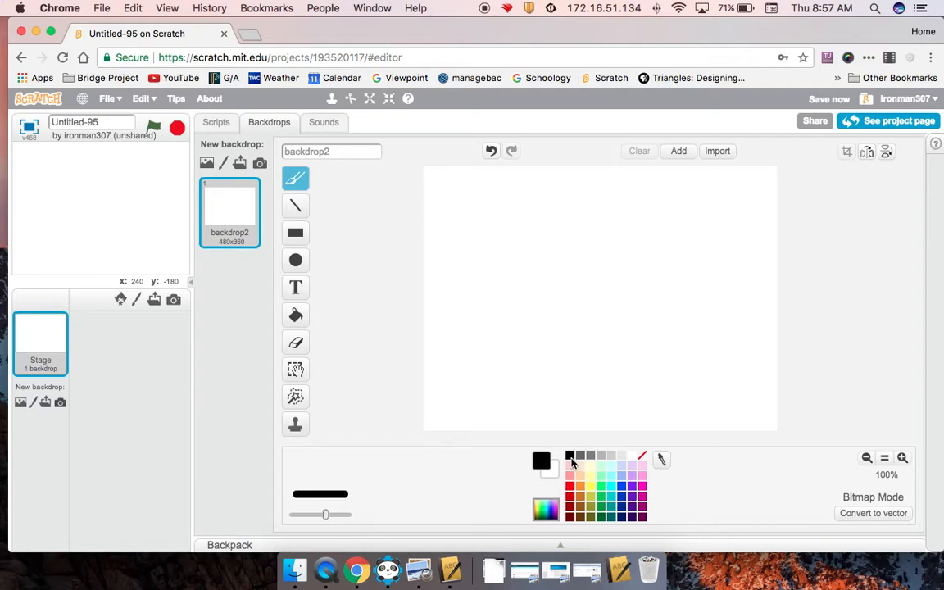
left_click(295, 232)
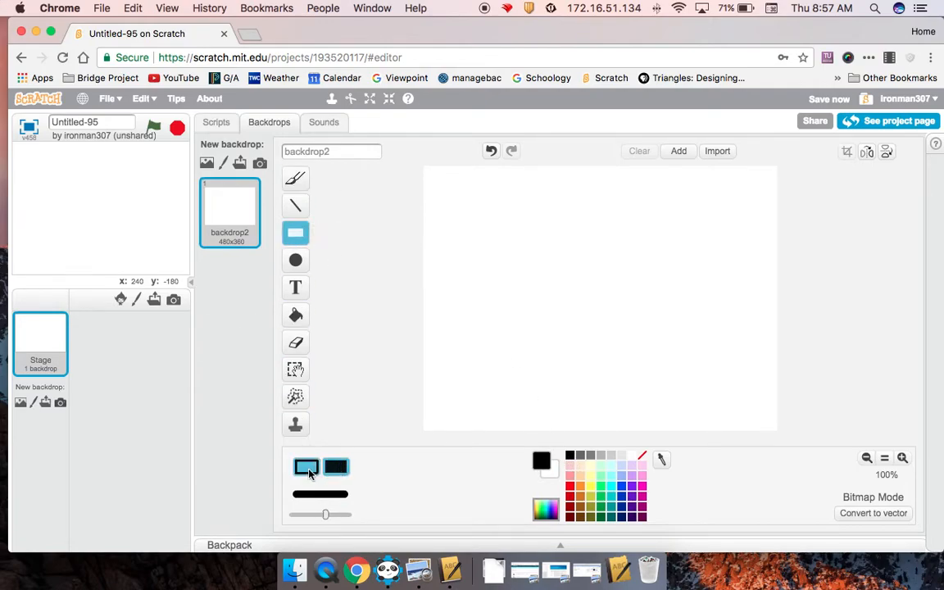
left_click_drag(502, 239, 671, 315)
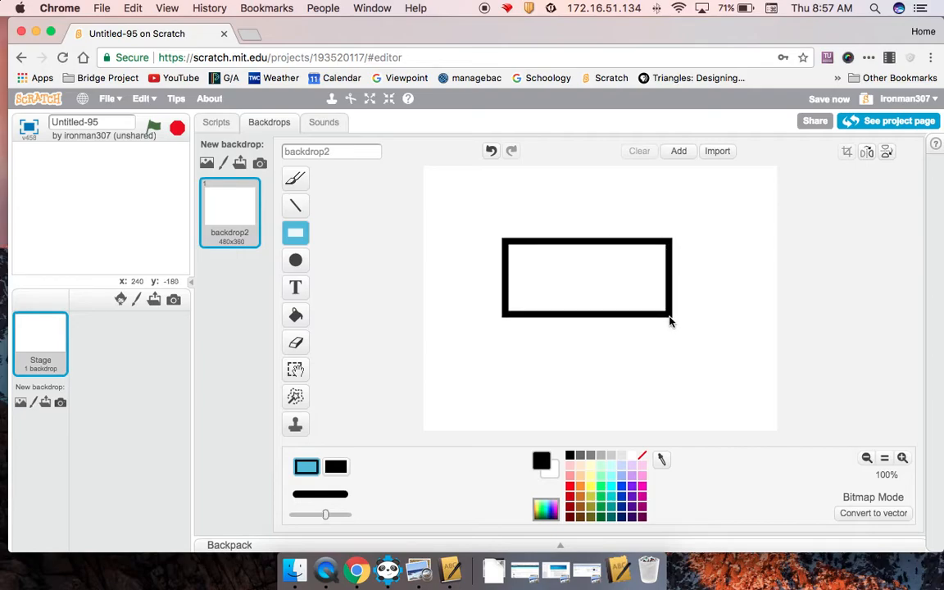
left_click(586, 278)
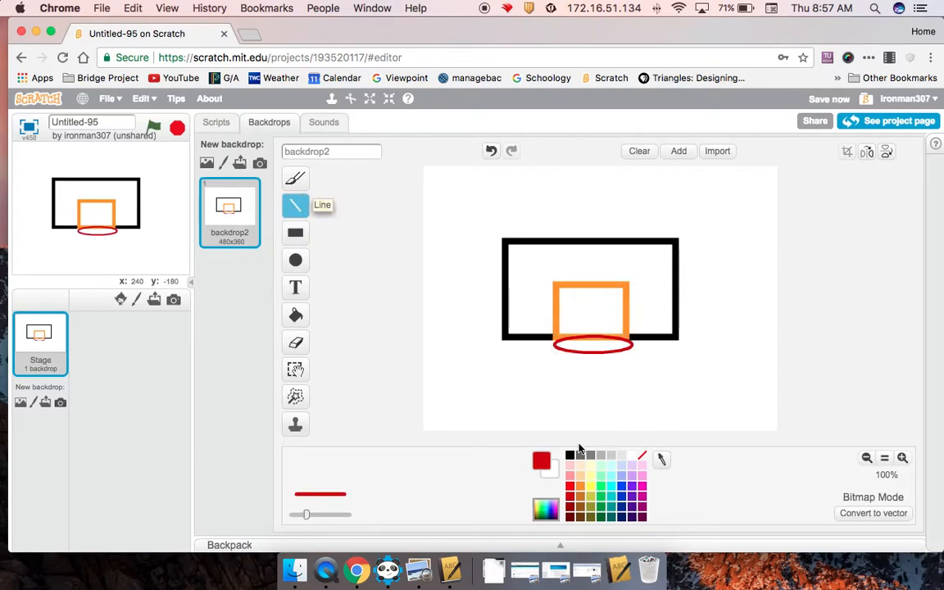
Step: Draw several angled black strokes beneath the red rim to form the net
left_click_drag(557, 344, 570, 387)
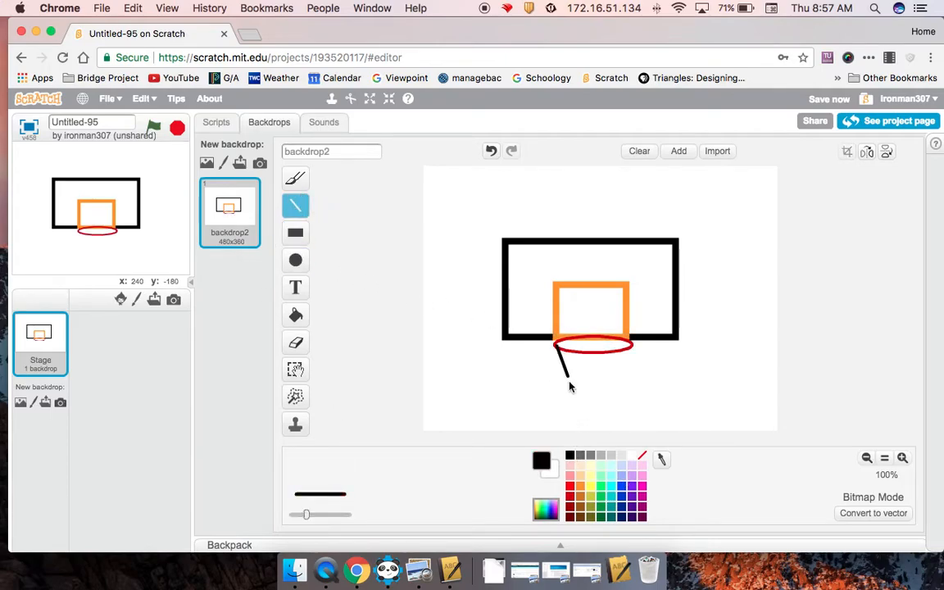
left_click_drag(560, 354, 577, 390)
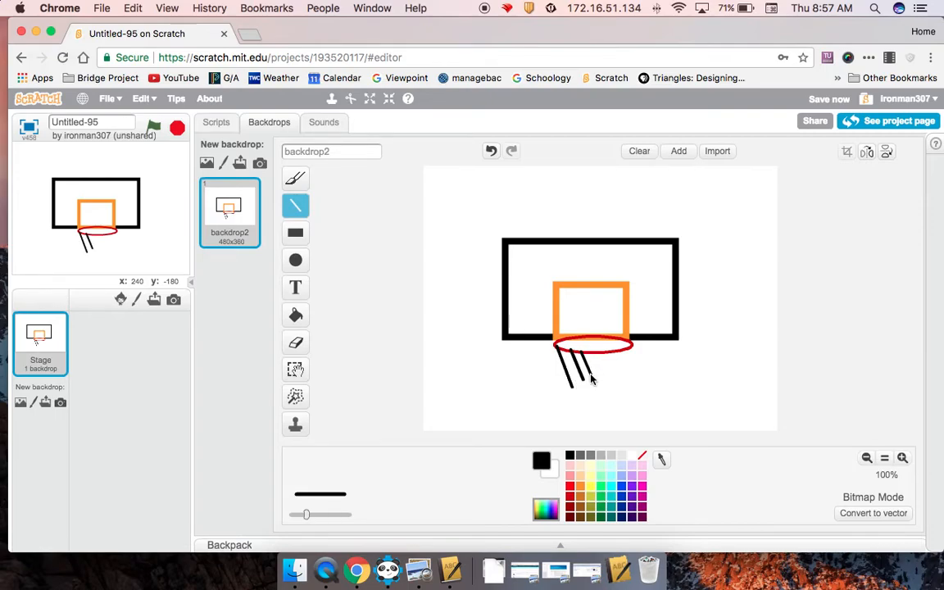
left_click_drag(593, 348, 609, 385)
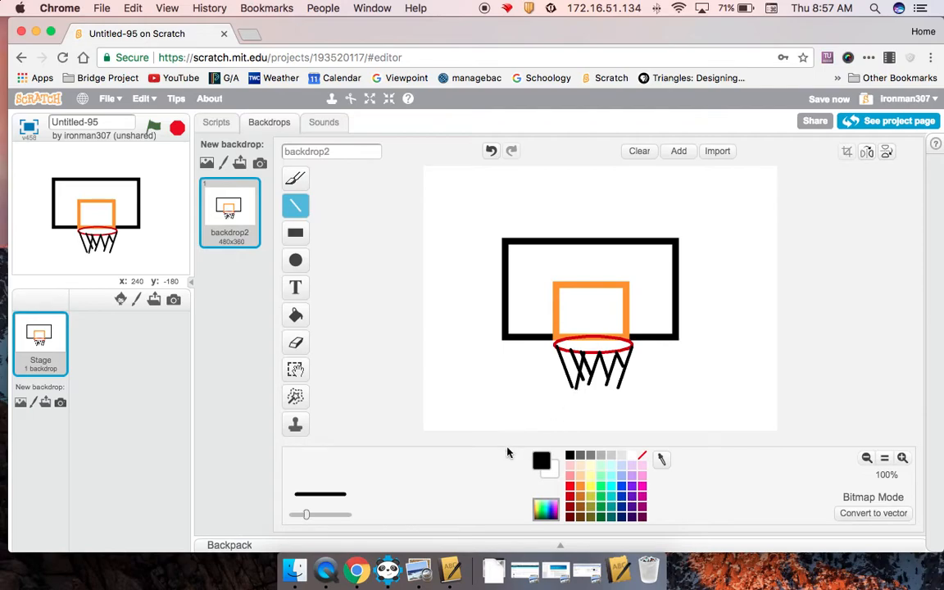
mouse_move(431, 230)
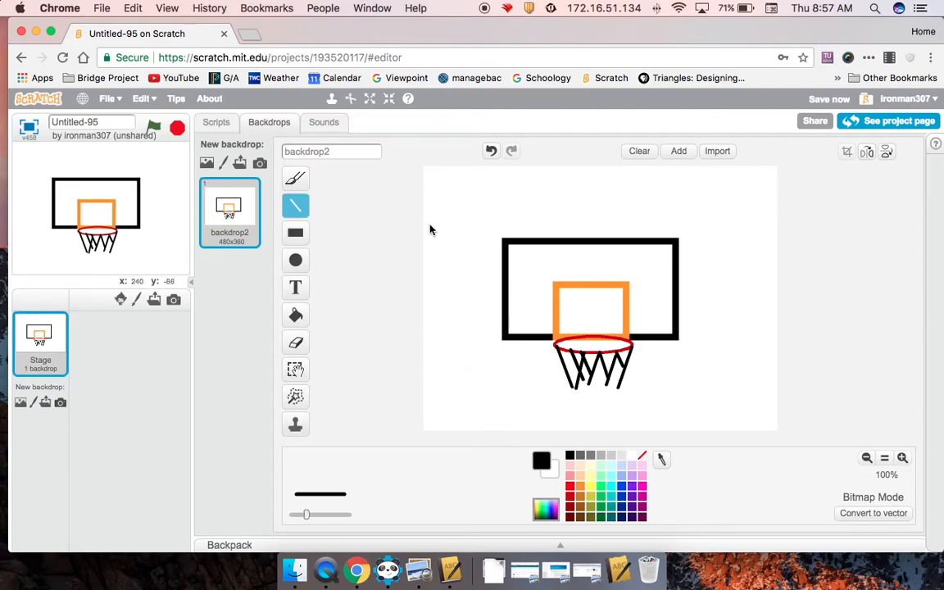
mouse_move(397, 327)
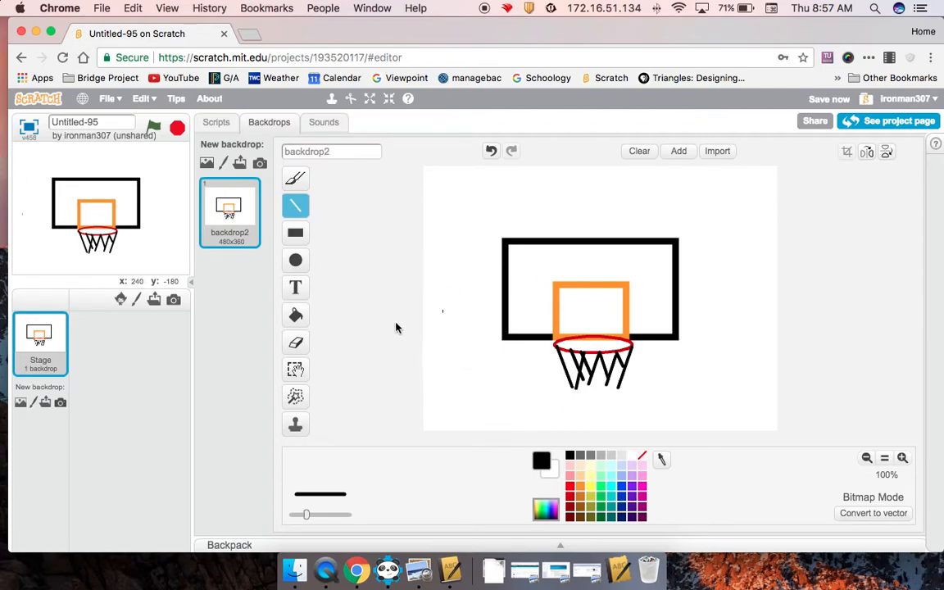
mouse_move(636, 357)
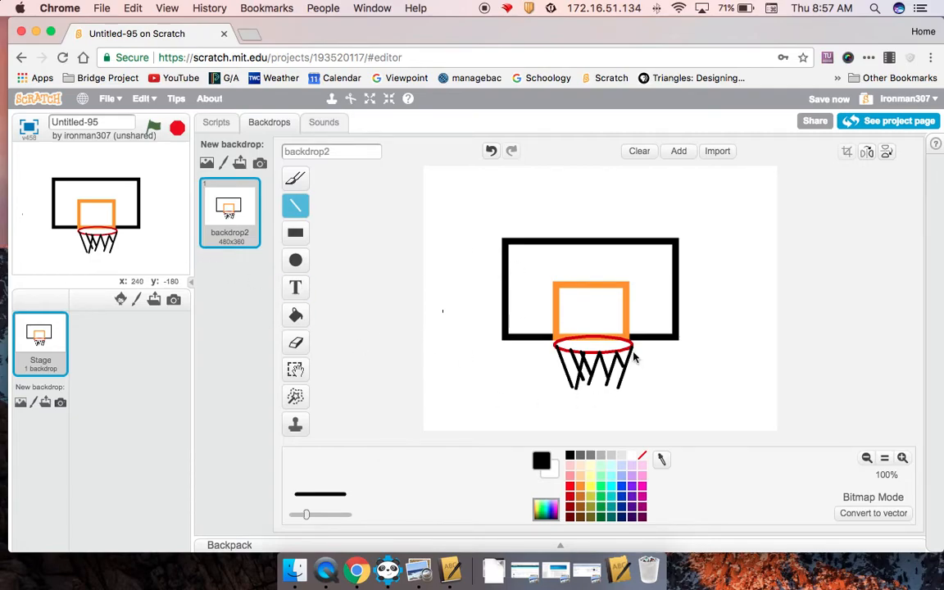
Step: Box-select the whole hoop, shrink it and move it to the backdrop's top-left corner
left_click(295, 369)
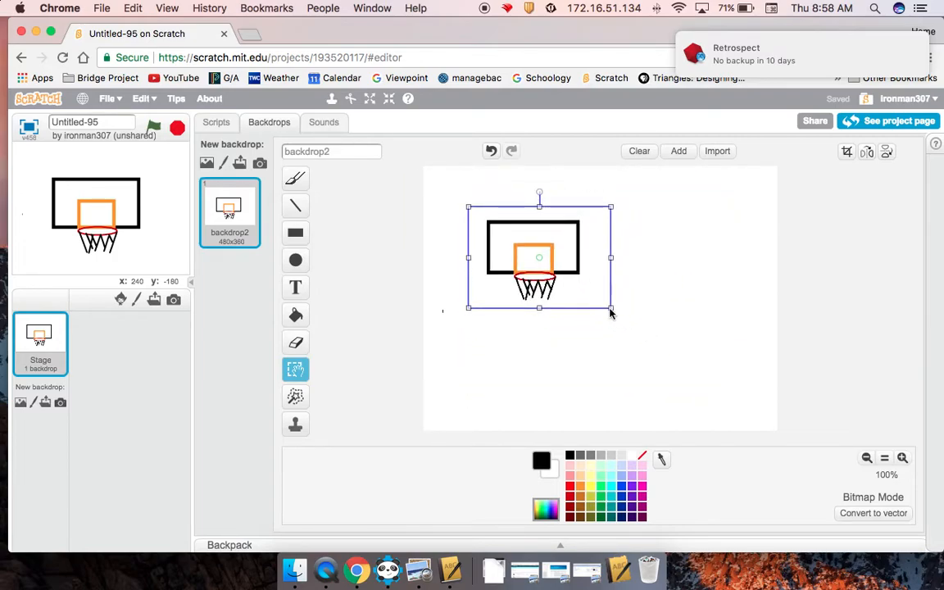
left_click_drag(539, 258, 487, 213)
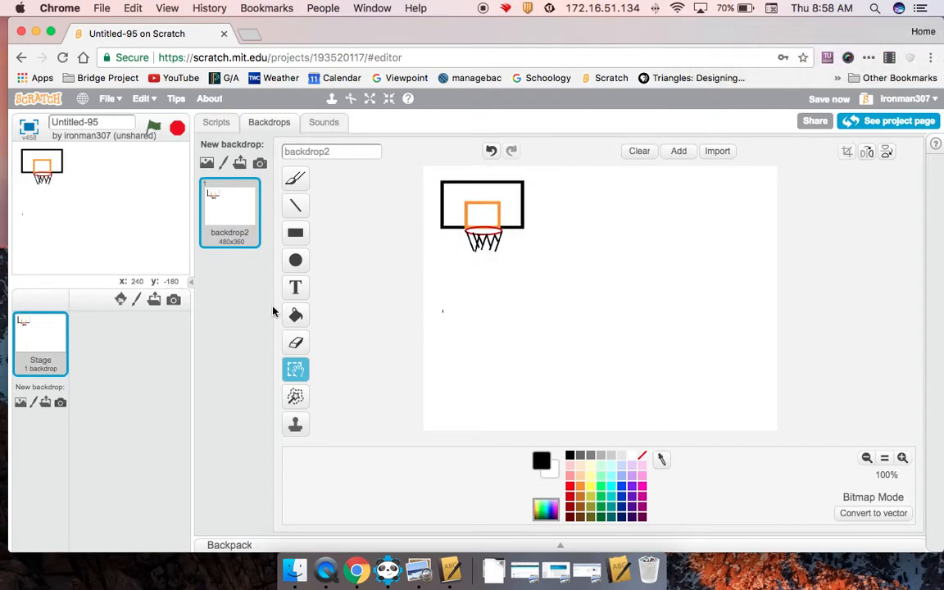
mouse_move(480, 313)
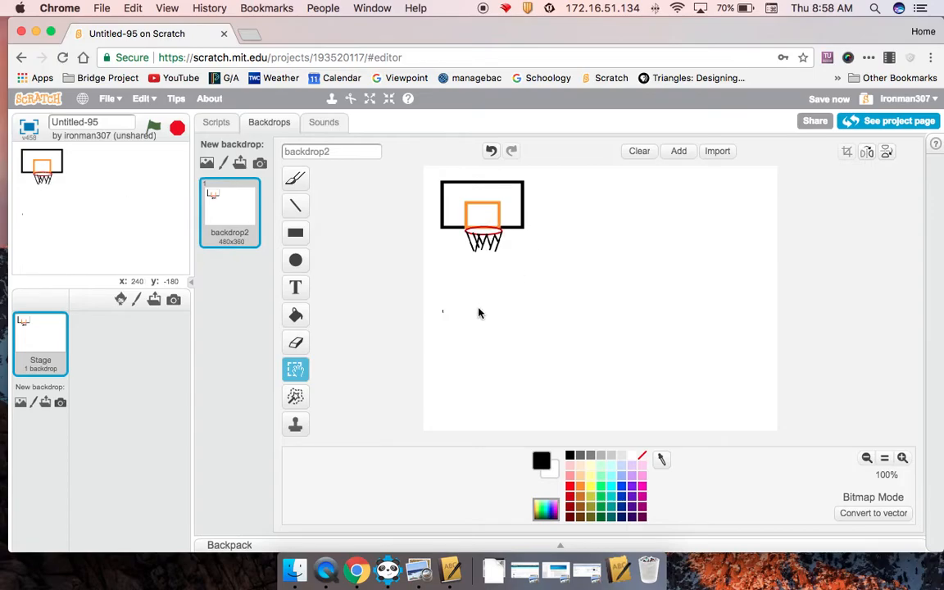
mouse_move(114, 269)
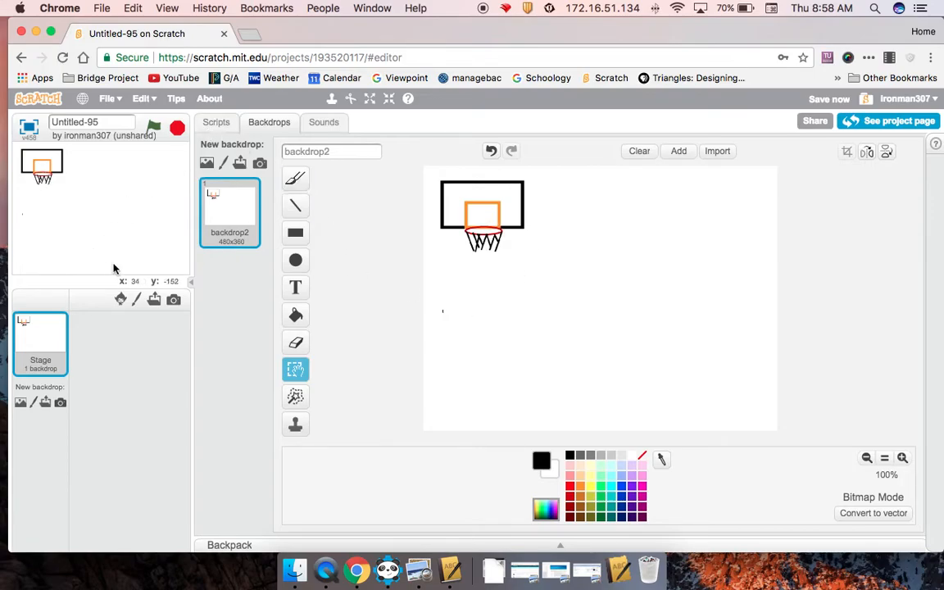
Step: Restore normal stage size, paint a new sprite and draw a long black rectangle outline for the meter
left_click(217, 121)
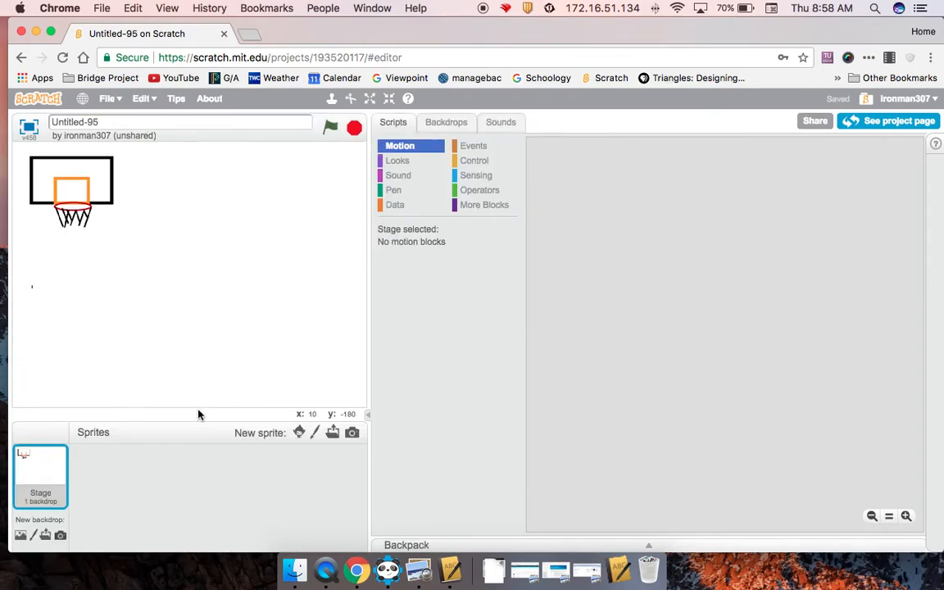
mouse_move(167, 395)
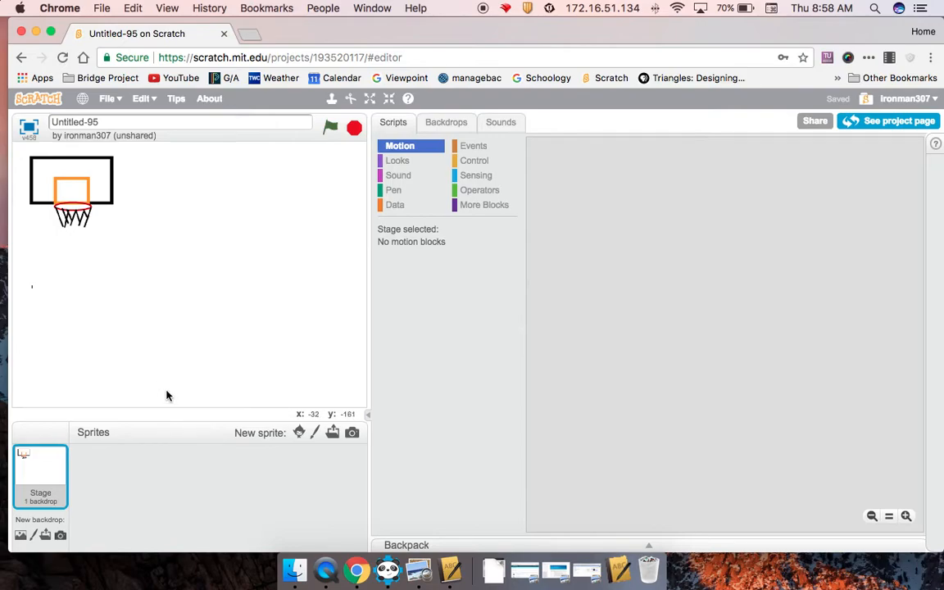
mouse_move(367, 436)
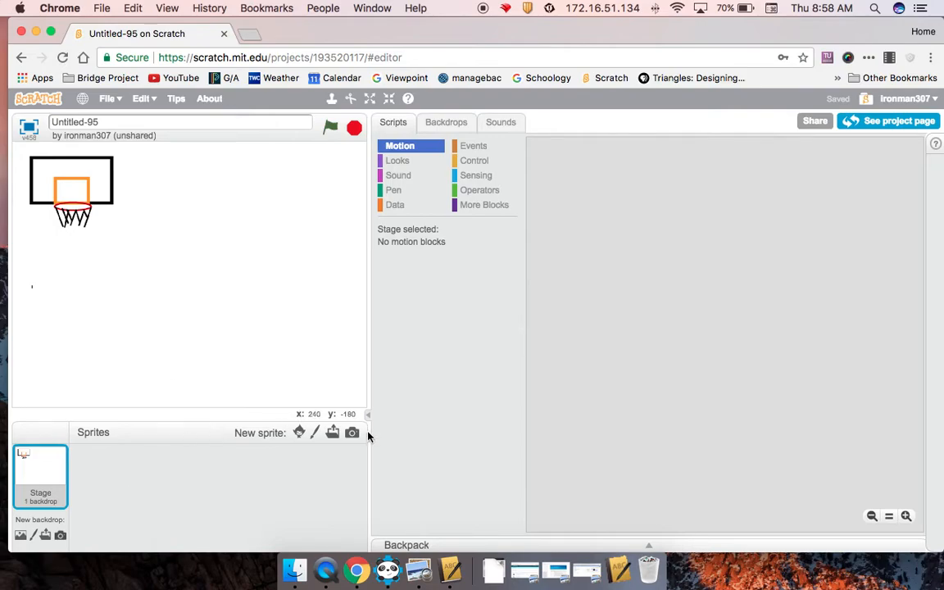
left_click(314, 432)
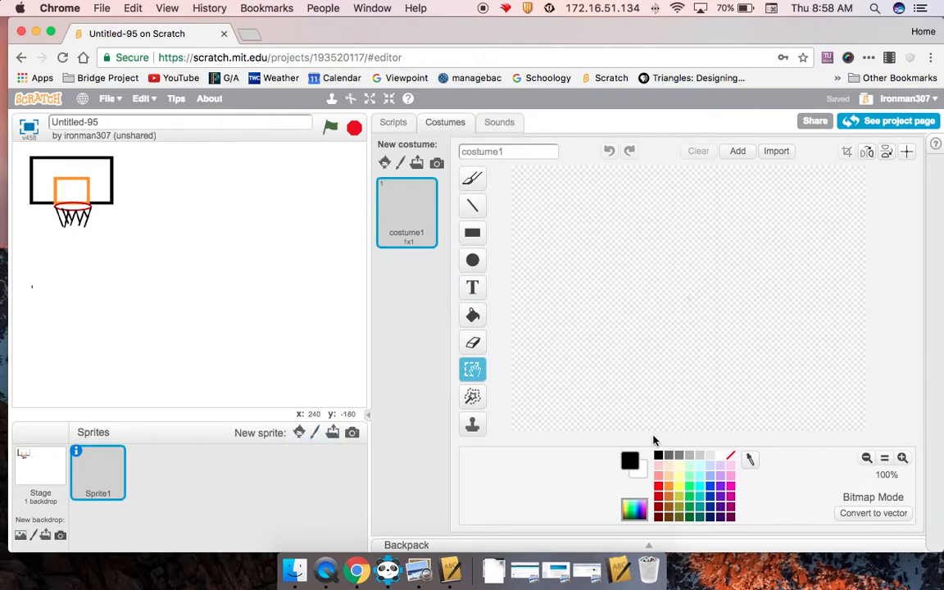
mouse_move(534, 228)
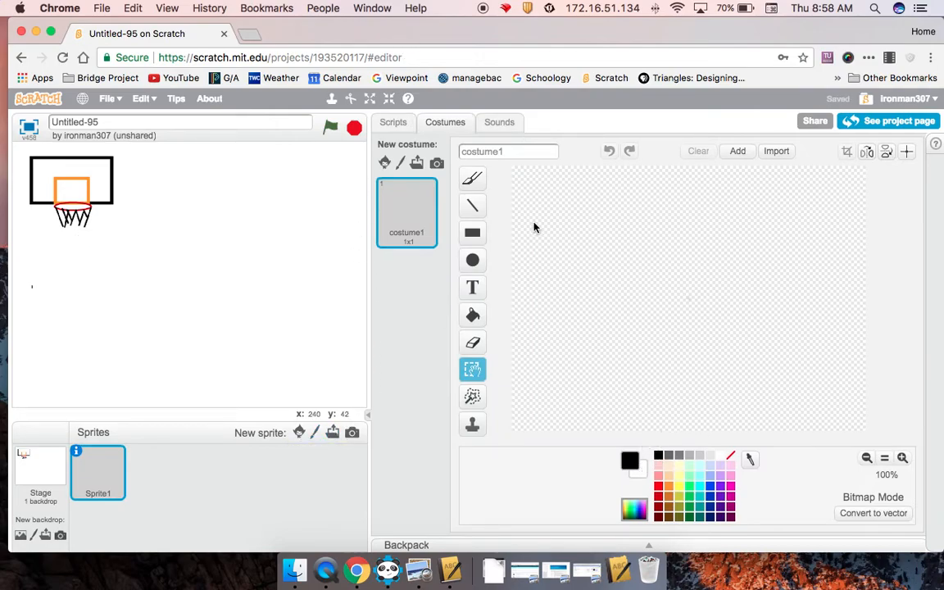
mouse_move(670, 233)
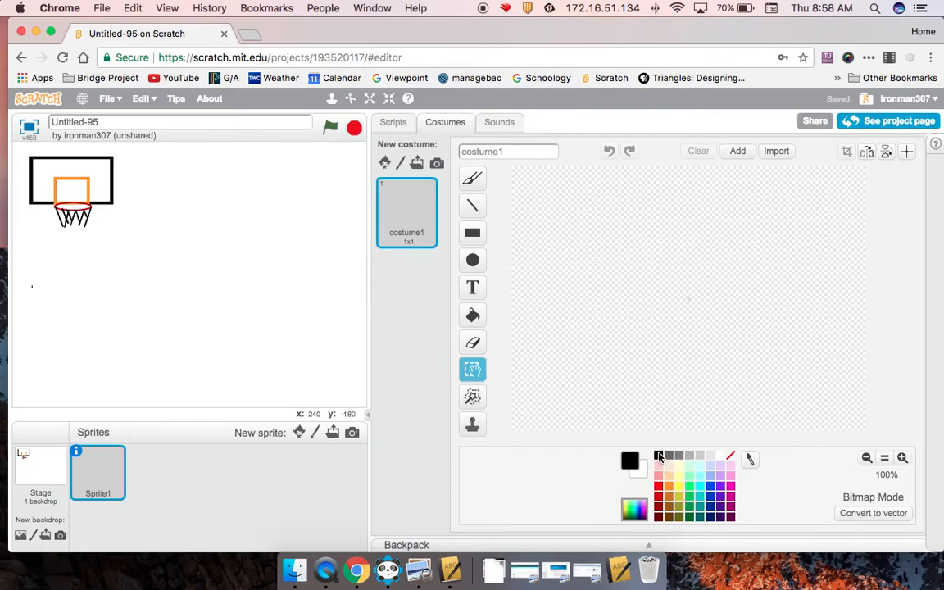
left_click(472, 232)
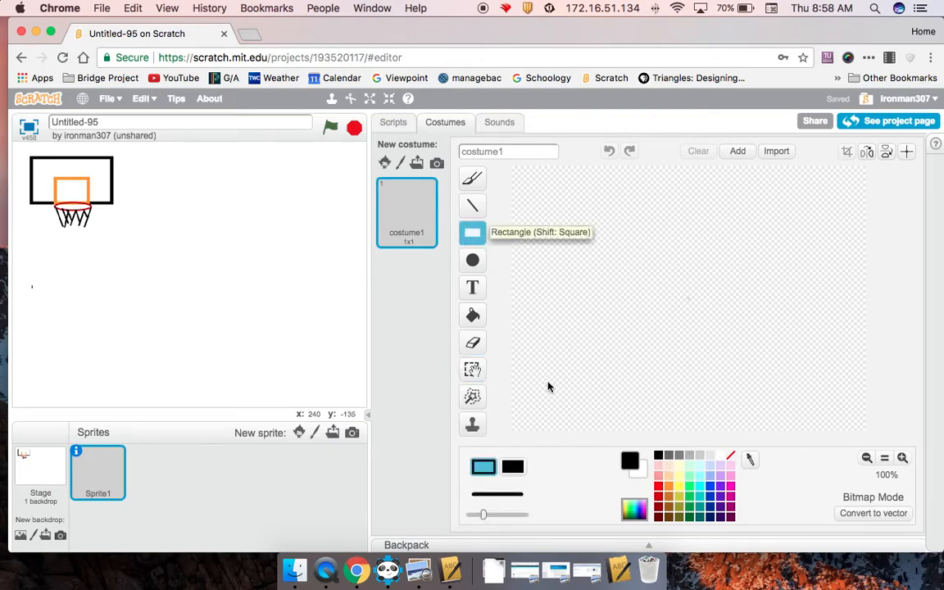
left_click_drag(603, 271, 811, 319)
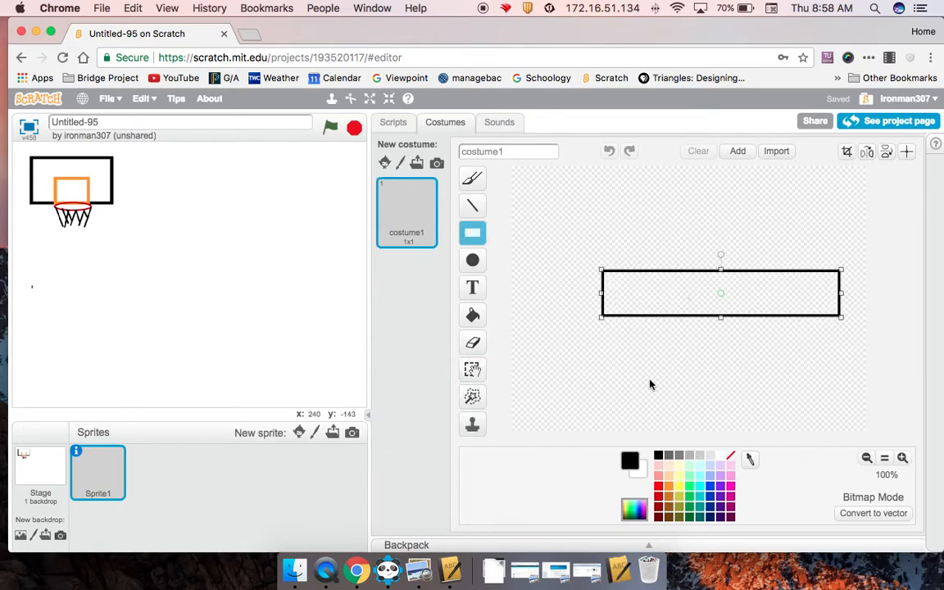
mouse_move(344, 300)
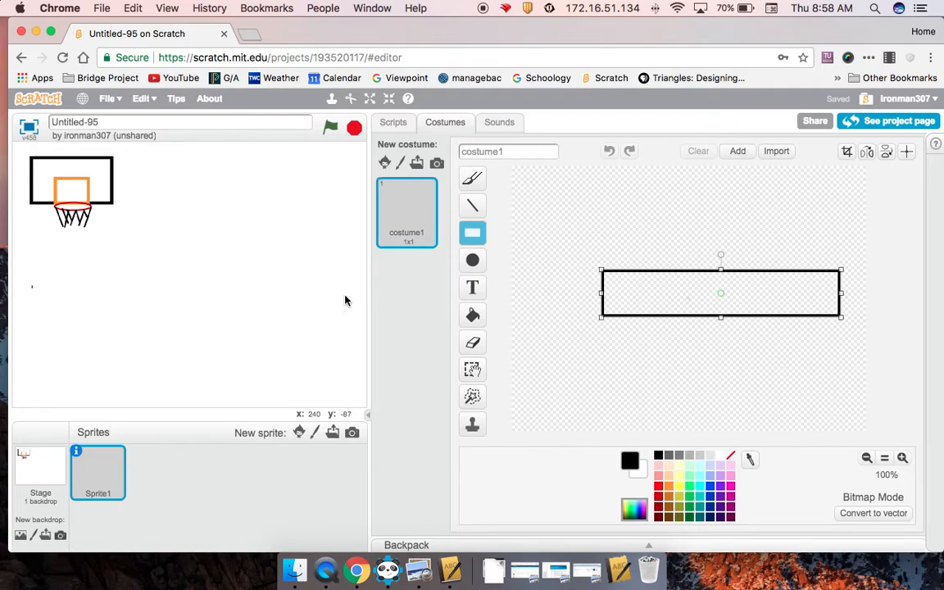
mouse_move(318, 324)
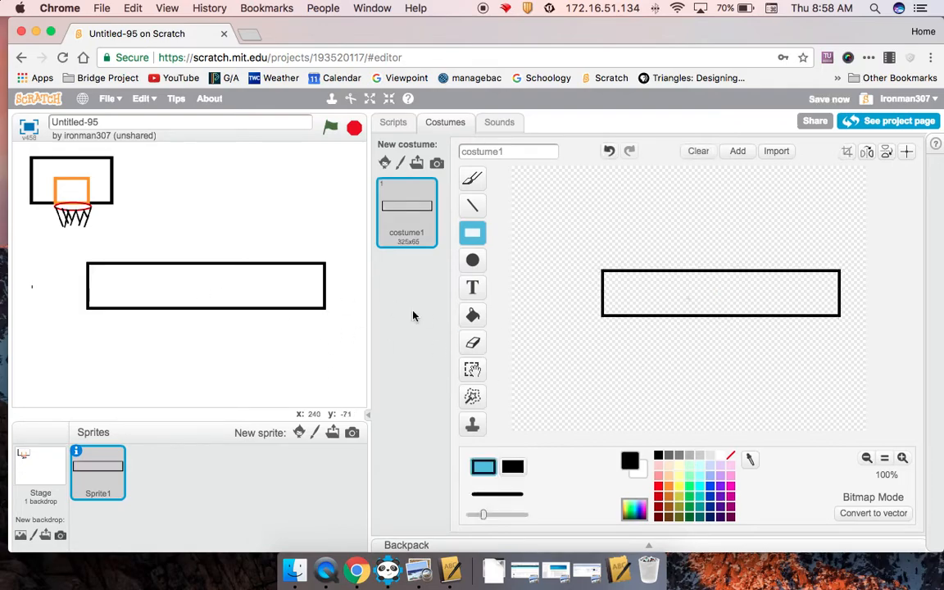
mouse_move(325, 323)
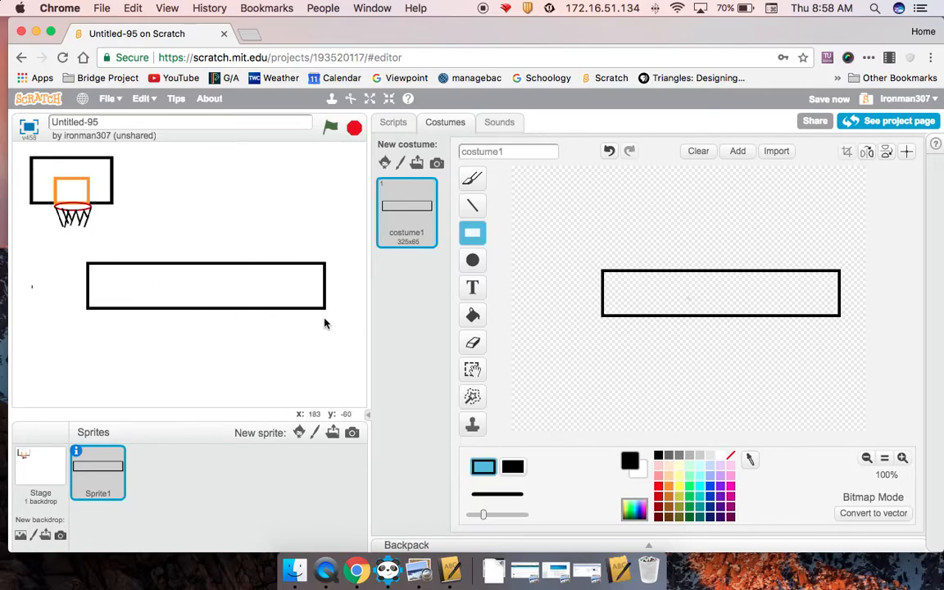
mouse_move(334, 347)
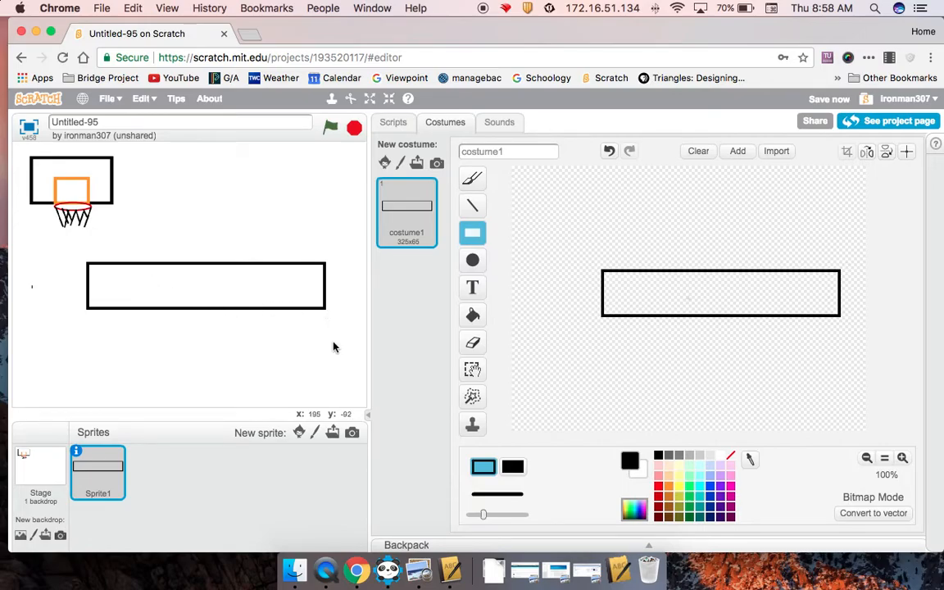
mouse_move(446, 336)
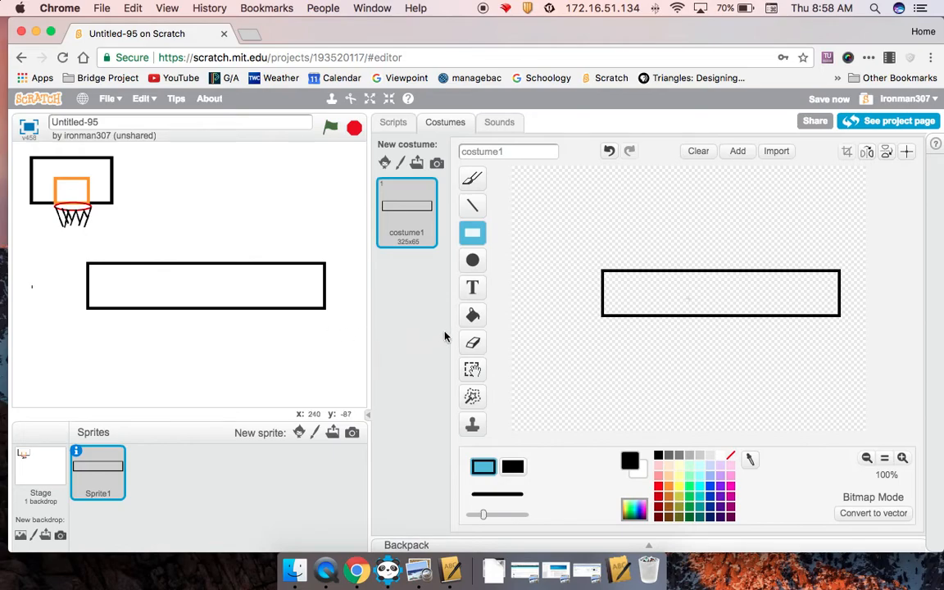
Step: Draw vertical lines splitting the meter rectangle into five equal boxes
left_click(472, 204)
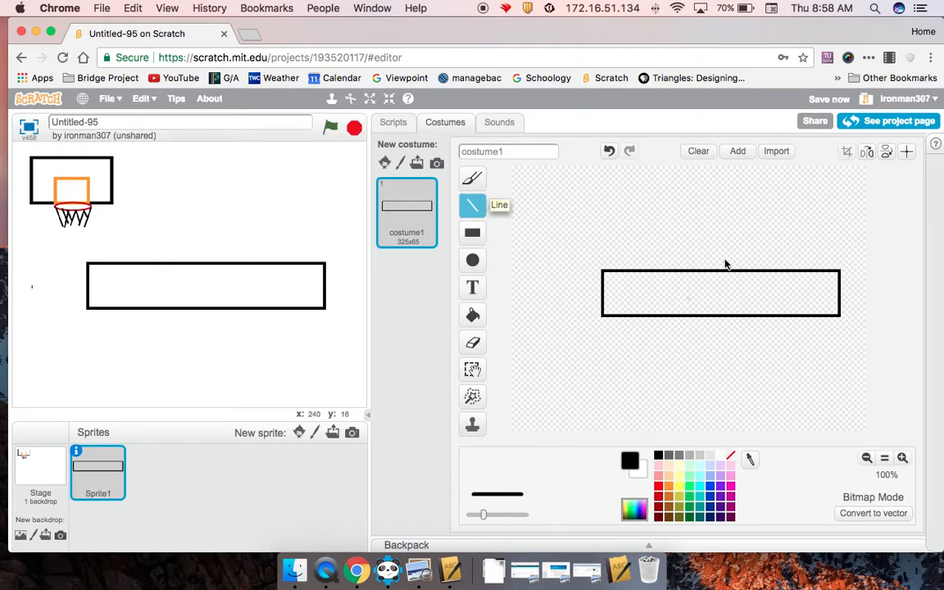
mouse_move(655, 275)
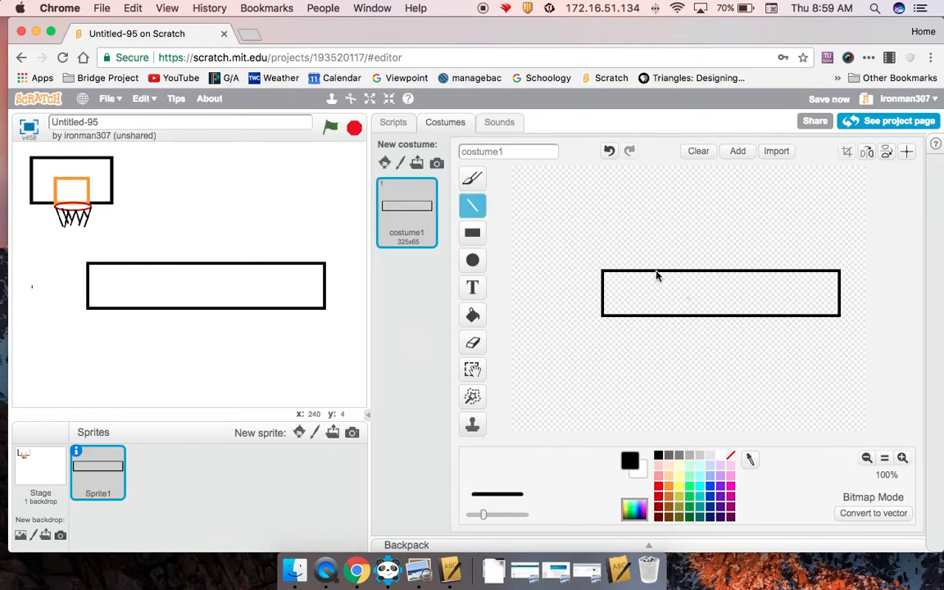
left_click_drag(656, 272, 655, 315)
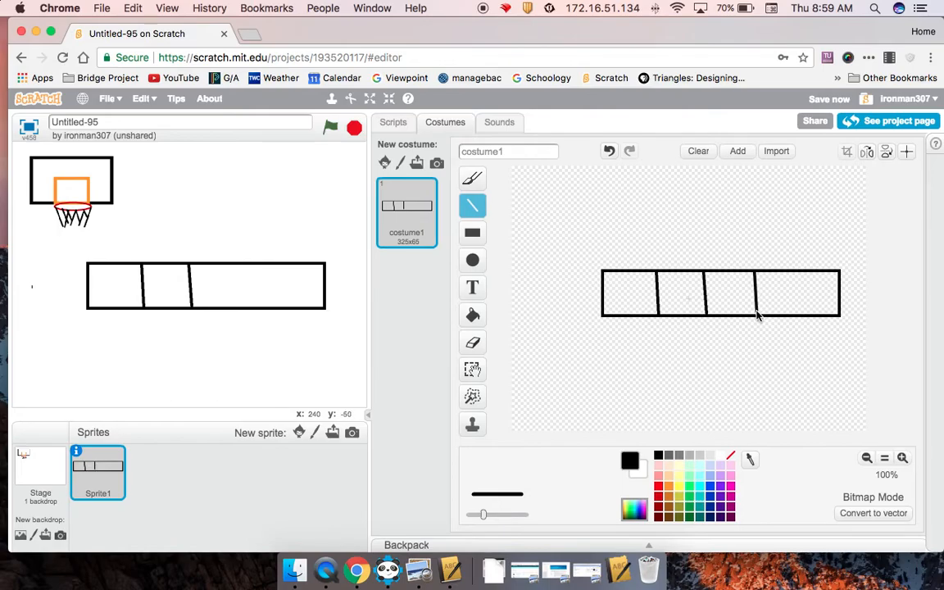
left_click(778, 291)
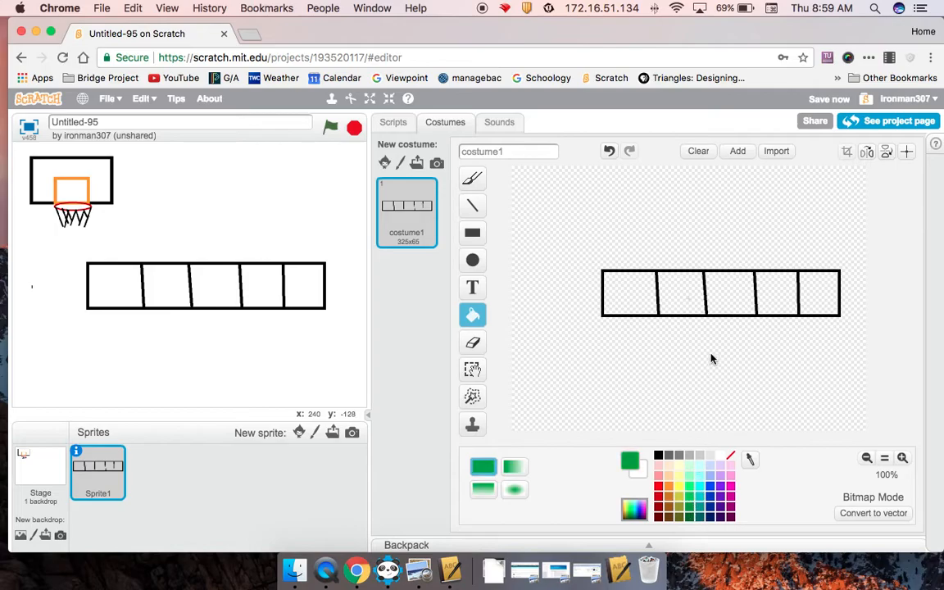
Step: Fill the meter boxes red, yellow, green, yellow, red with the paint bucket
left_click(728, 291)
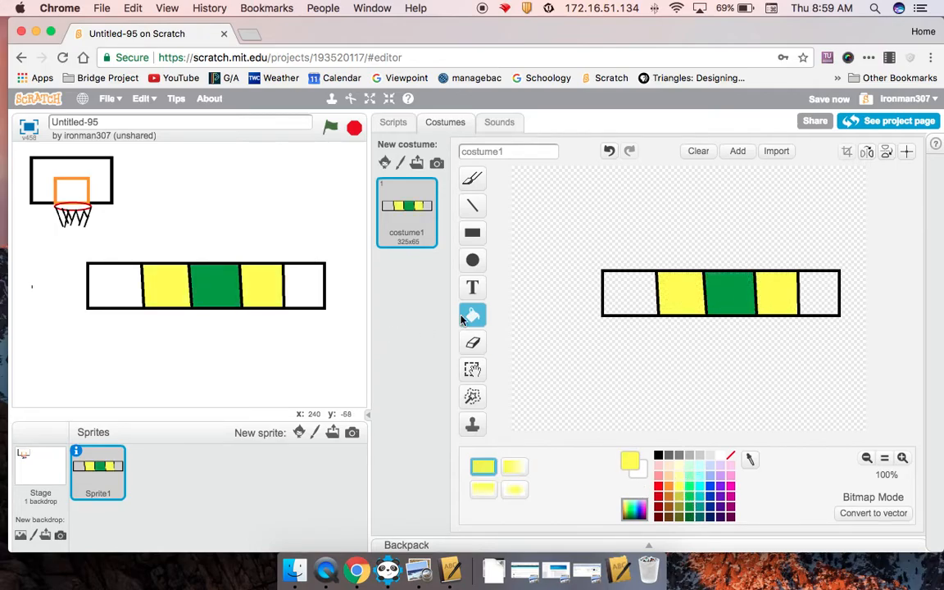
left_click(472, 314)
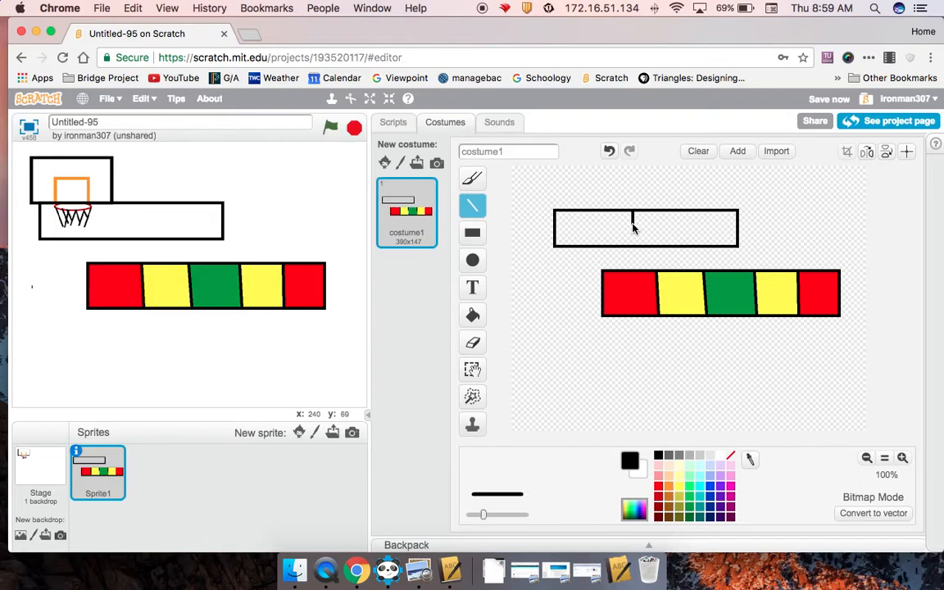
Step: Draw the indicator line in the upper rectangle and fill both halves red
left_click_drag(631, 210, 631, 249)
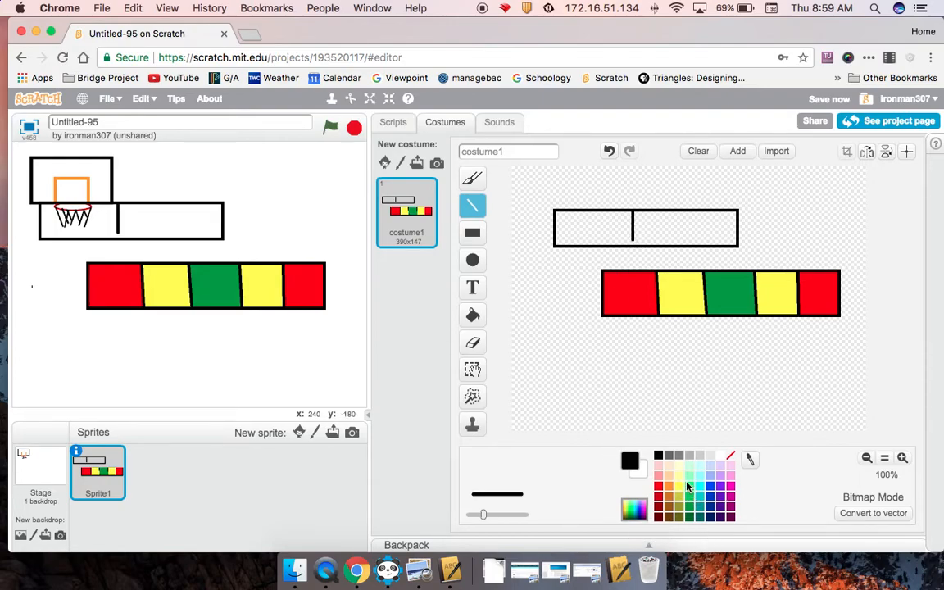
left_click(658, 464)
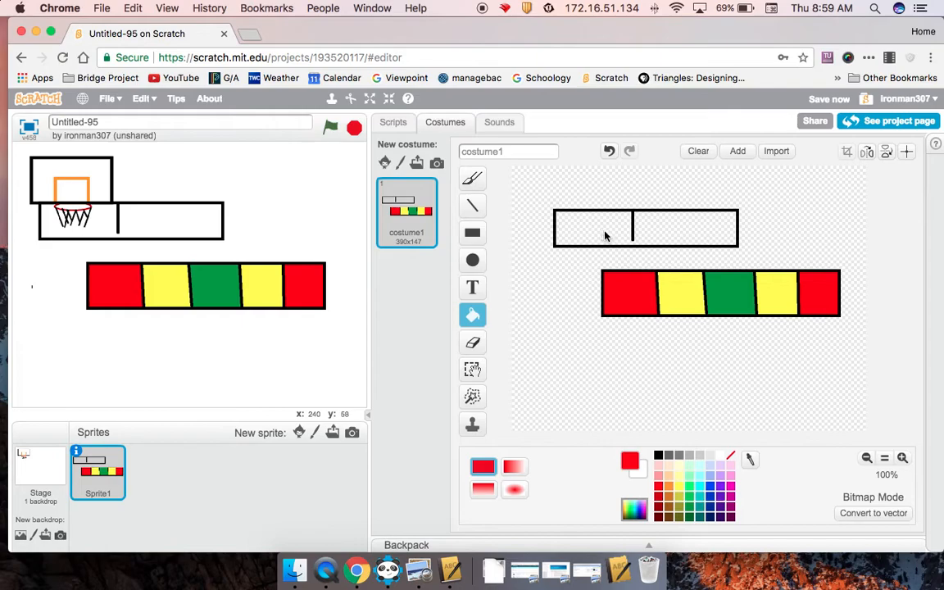
mouse_move(638, 243)
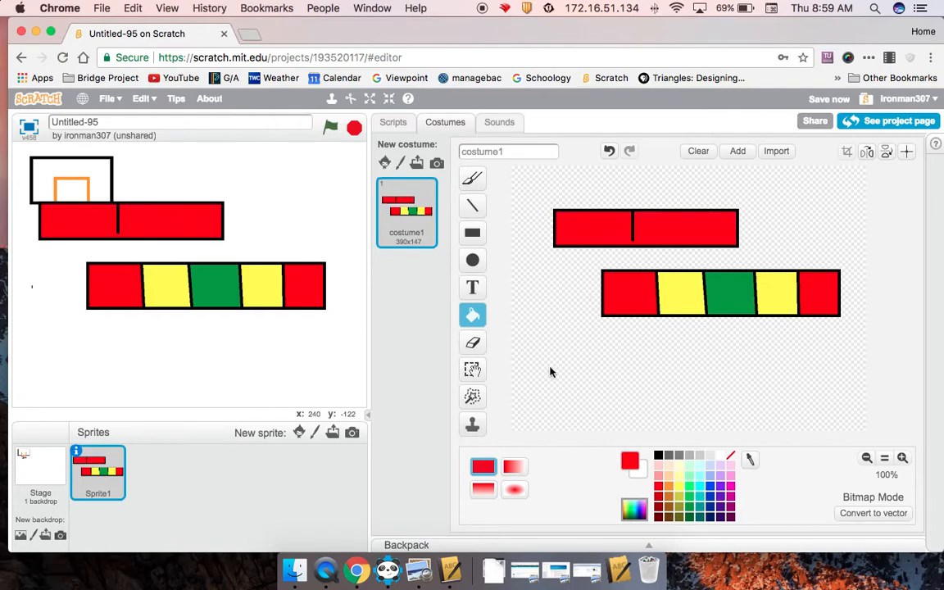
mouse_move(588, 352)
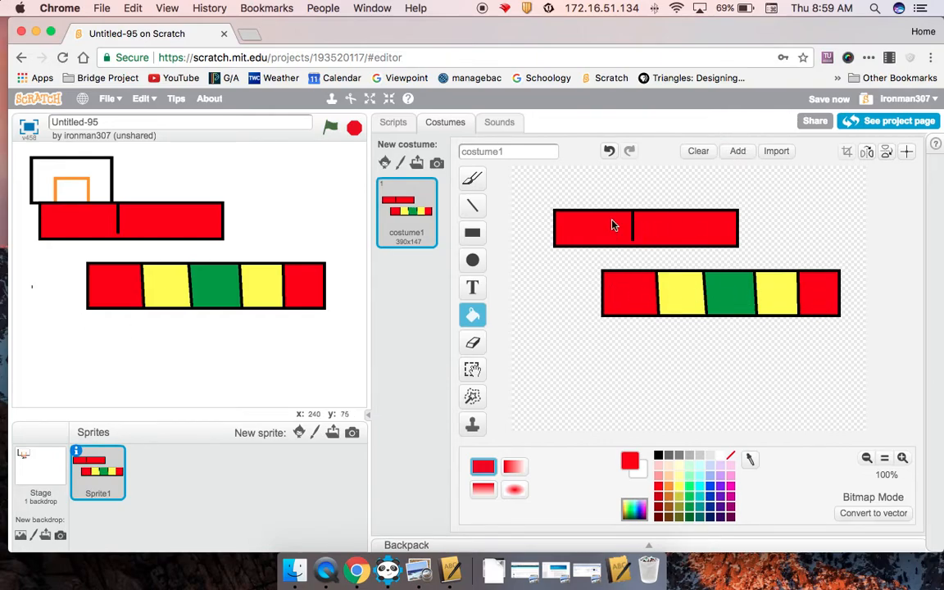
mouse_move(626, 239)
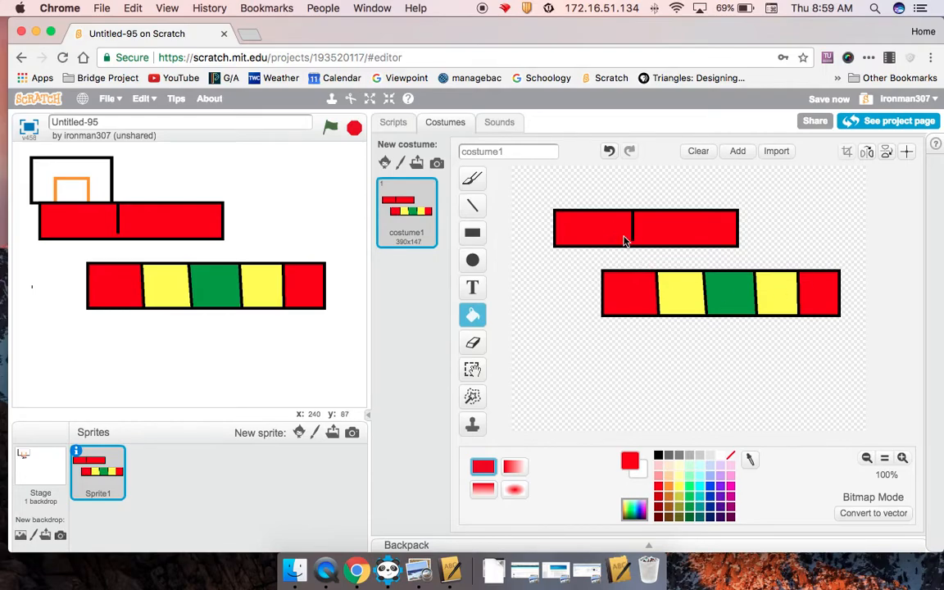
mouse_move(626, 144)
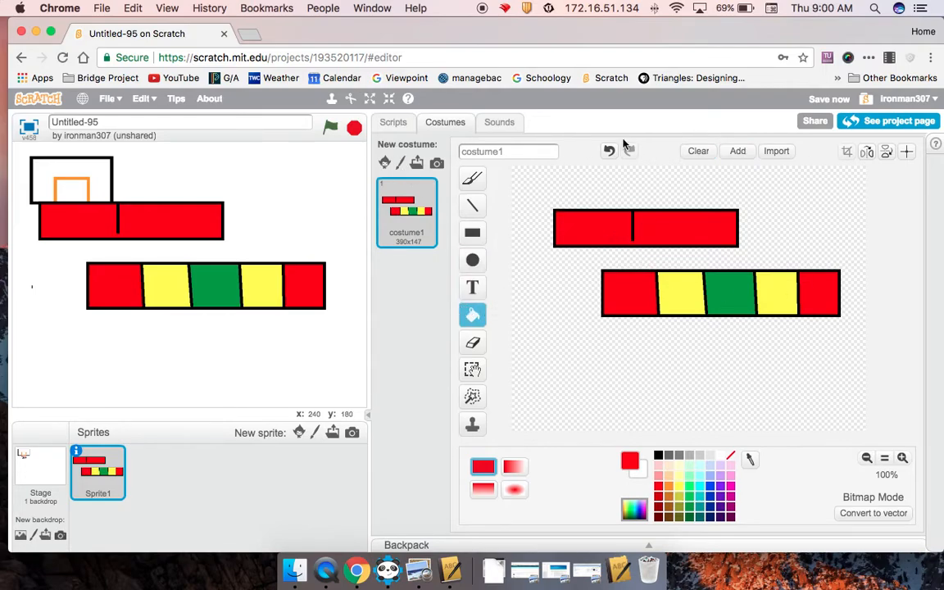
Step: Remove the red rectangle from Sprite1's costume and move the meter to the stage's bottom-left
left_click(609, 151)
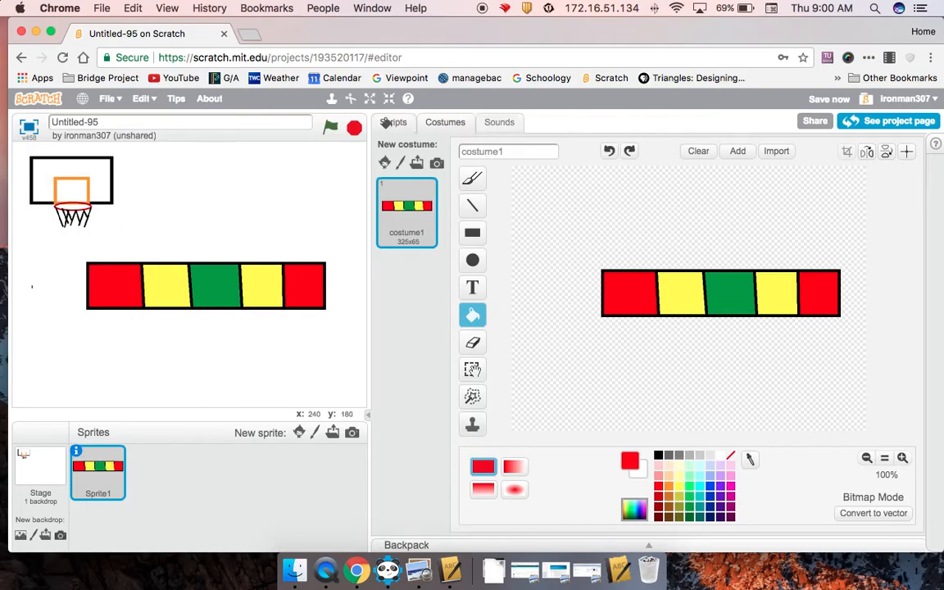
left_click(393, 121)
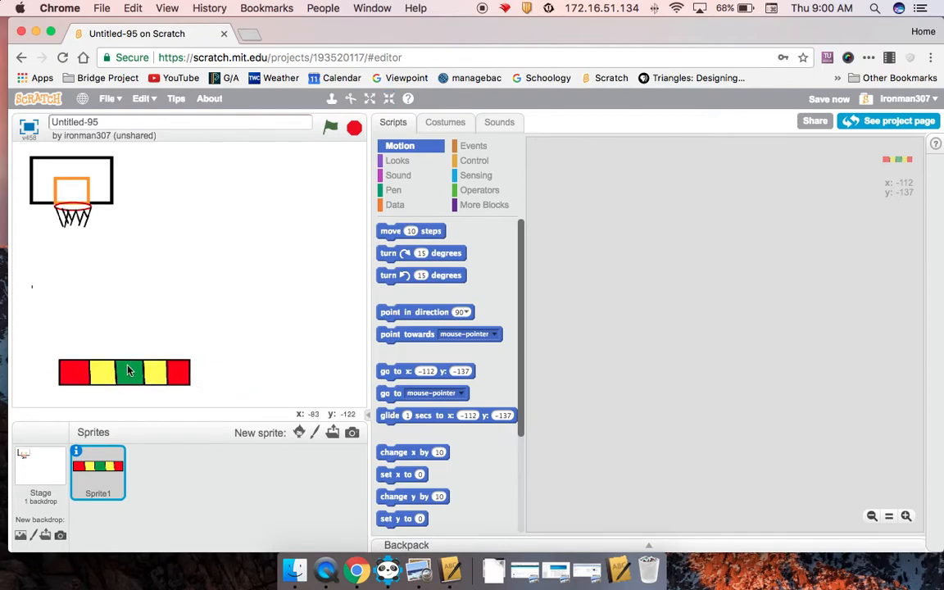
left_click_drag(123, 374, 92, 378)
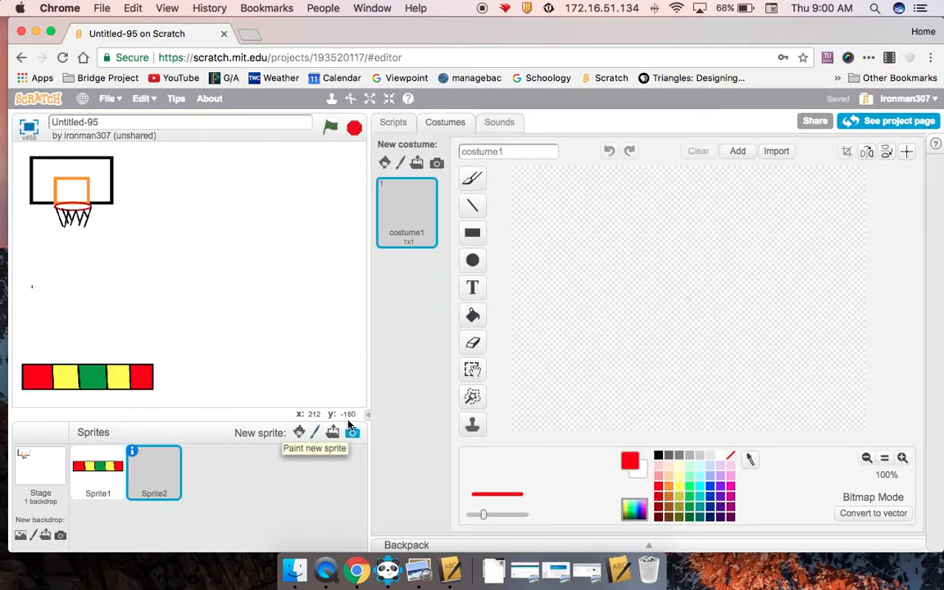
mouse_move(472, 207)
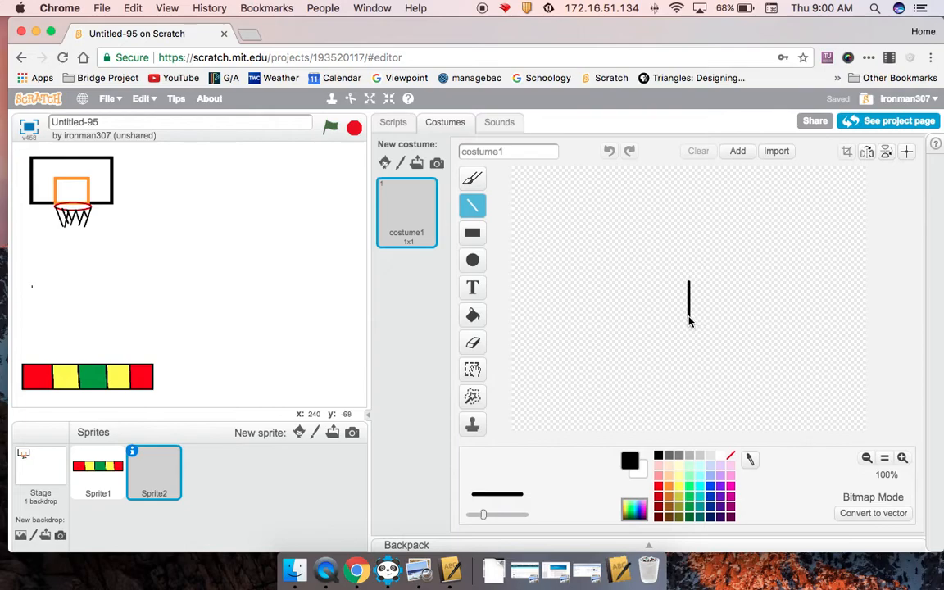
Step: Draw a short black vertical line as the new sprite and place it at the meter's left end
left_click_drag(688, 282, 688, 321)
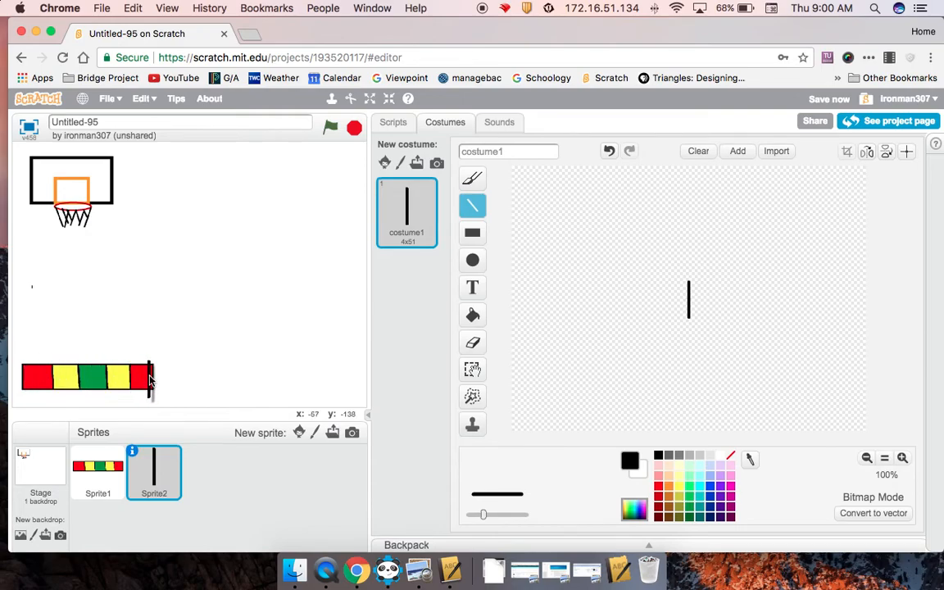
left_click_drag(149, 378, 30, 377)
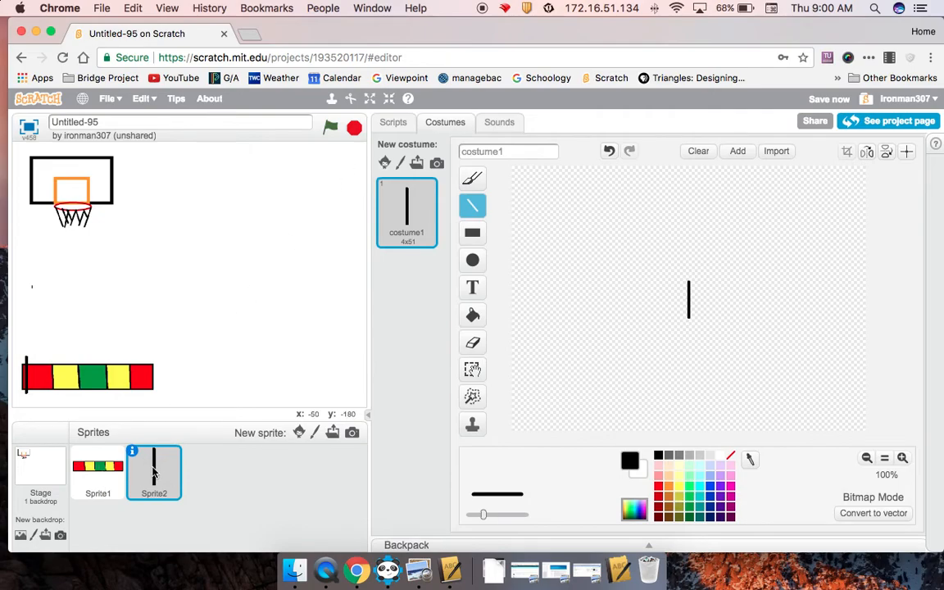
left_click(393, 121)
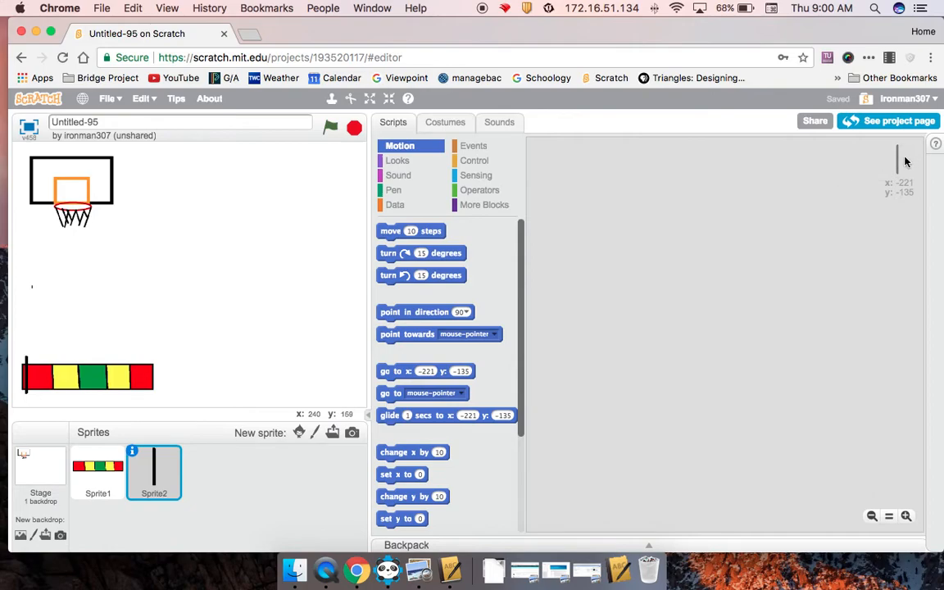
Step: Give the line a 'when green flag clicked' script that sends it to the front layer
left_click(474, 144)
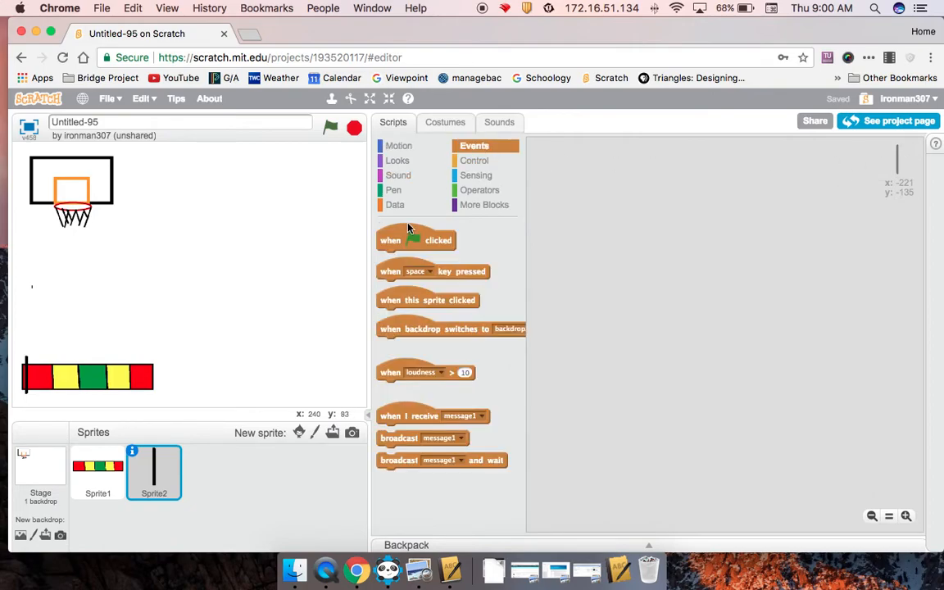
left_click_drag(417, 240, 587, 164)
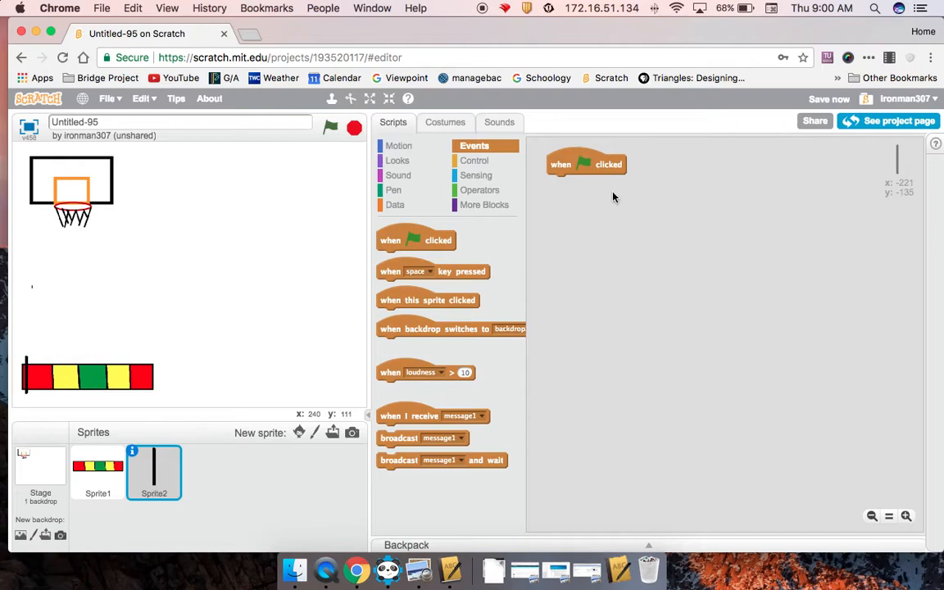
left_click(397, 160)
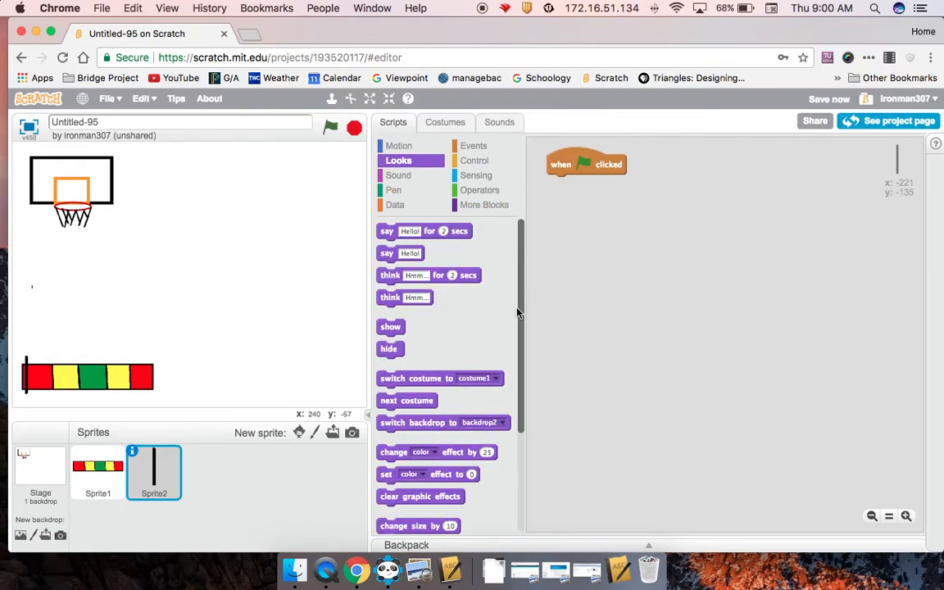
scroll("down", 3)
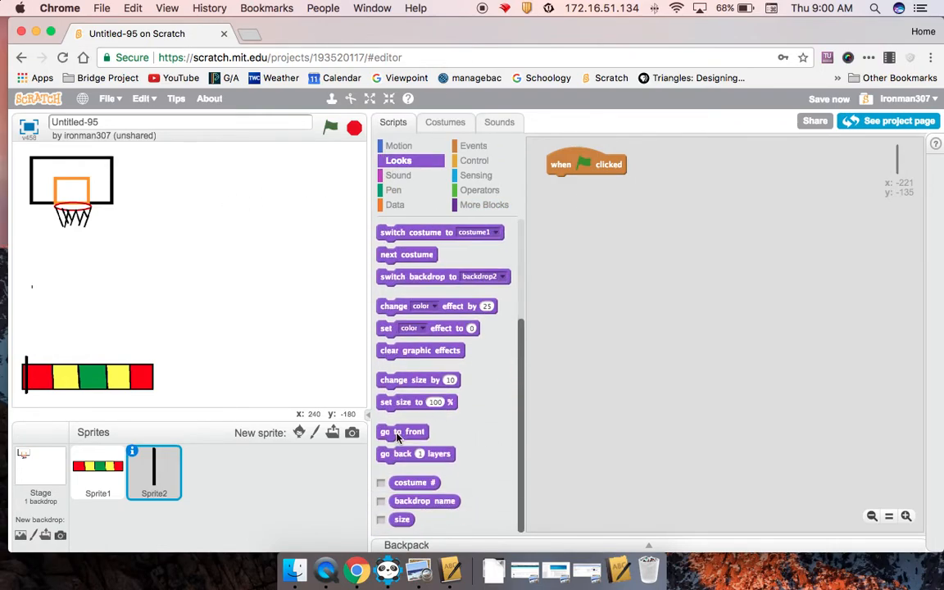
left_click_drag(401, 432, 573, 184)
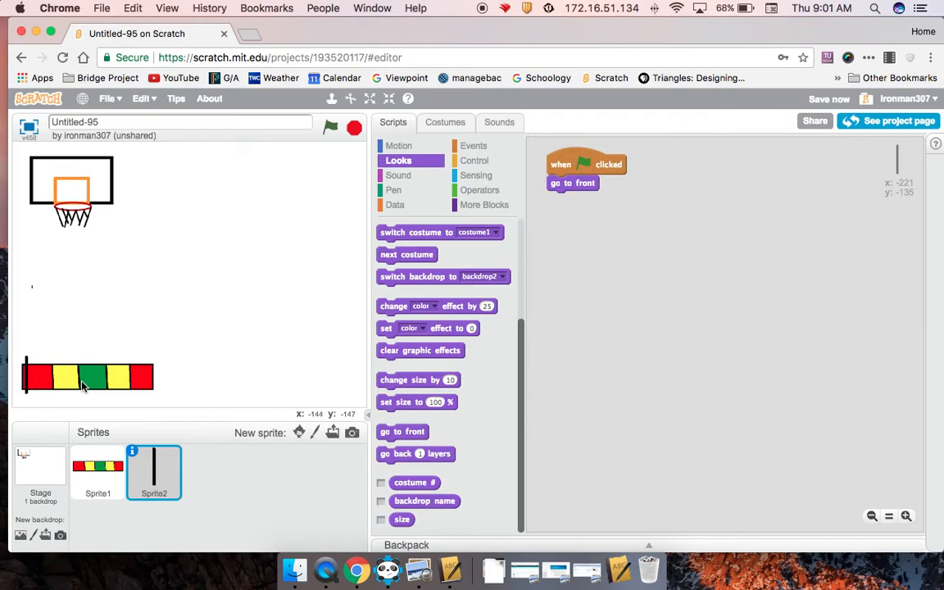
mouse_move(30, 385)
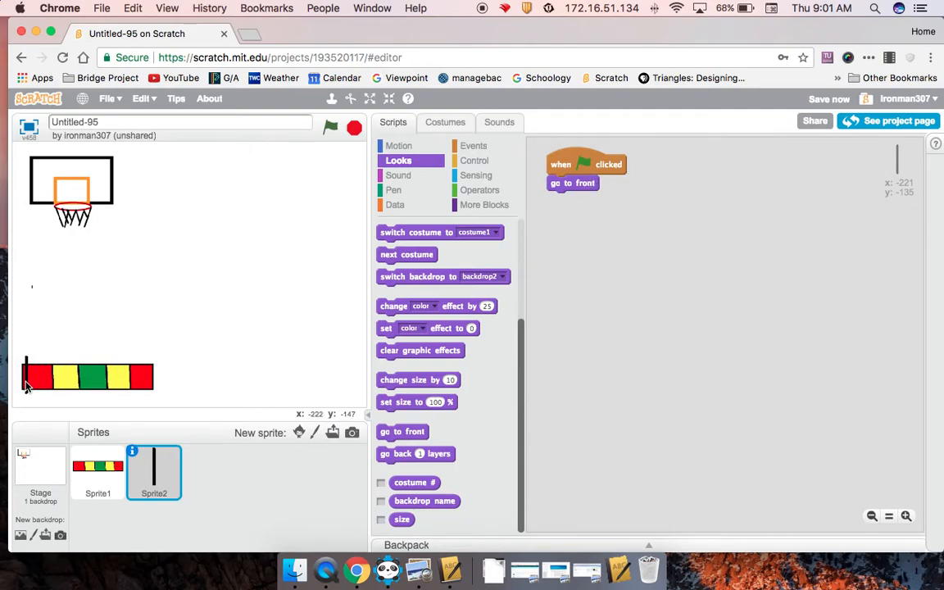
left_click(400, 144)
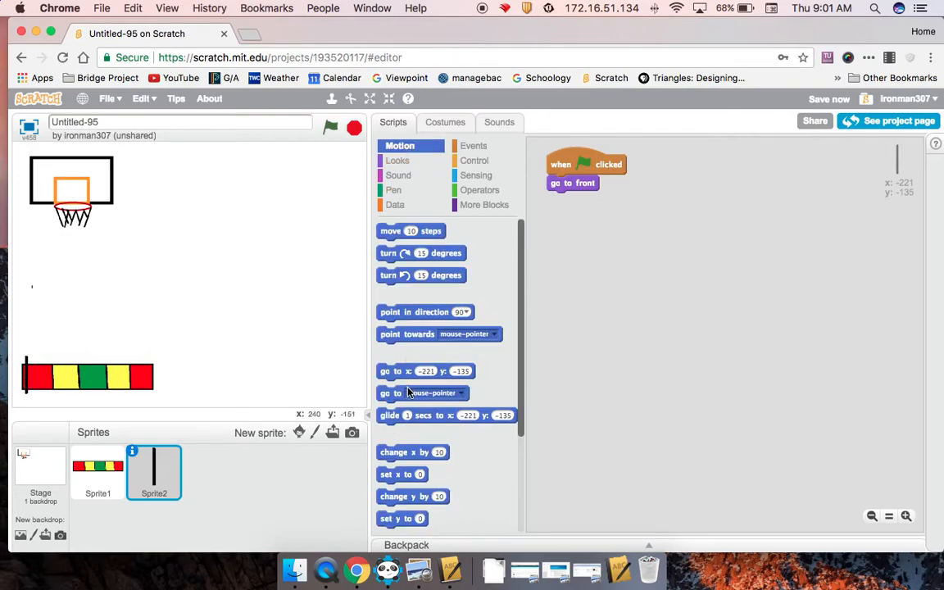
Step: Add glide 1 secs blocks to both meter ends inside a forever loop and run the script
left_click_drag(445, 415, 626, 202)
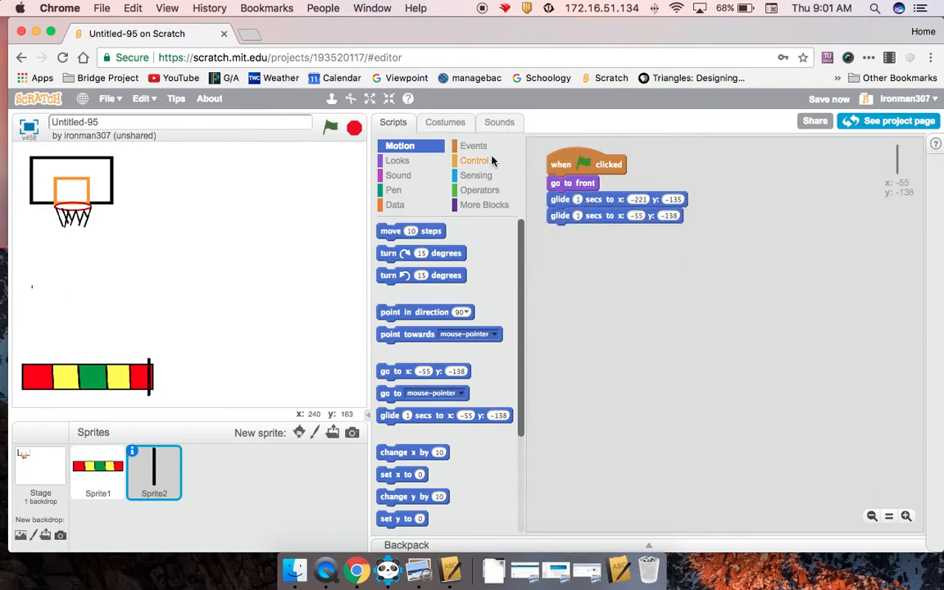
left_click(475, 161)
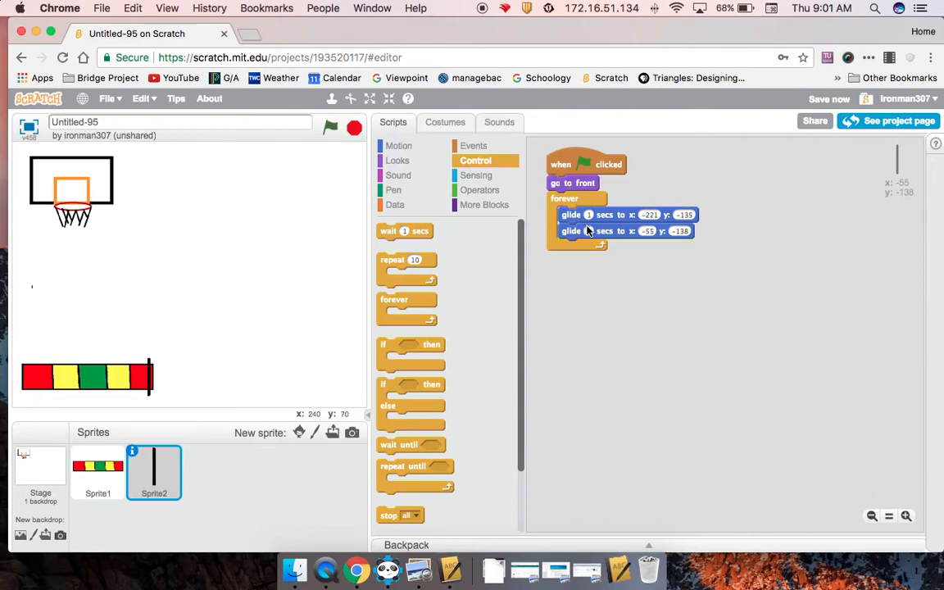
left_click(330, 127)
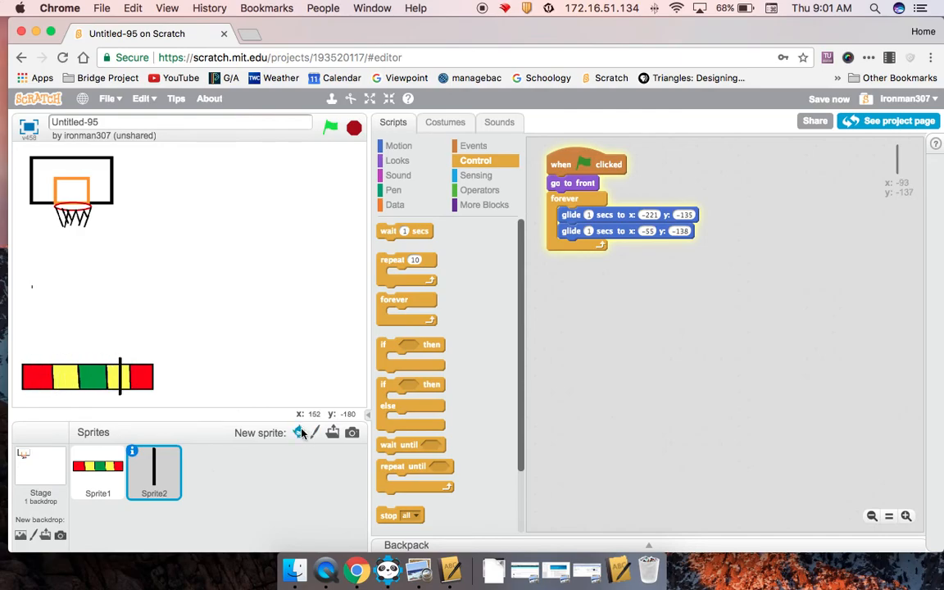
Step: Add the Basketball sprite from the sprite library onto the stage
left_click(297, 432)
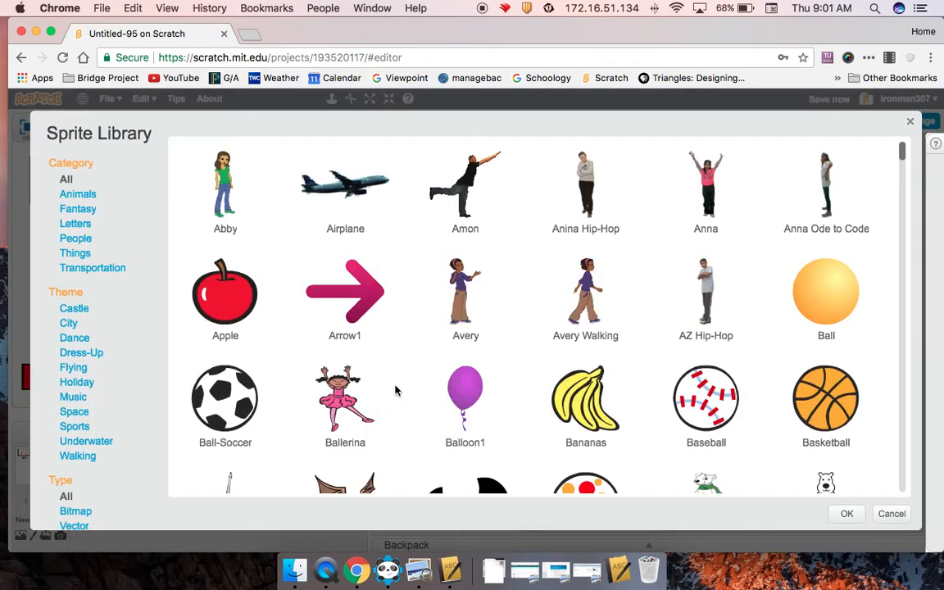
left_click(846, 515)
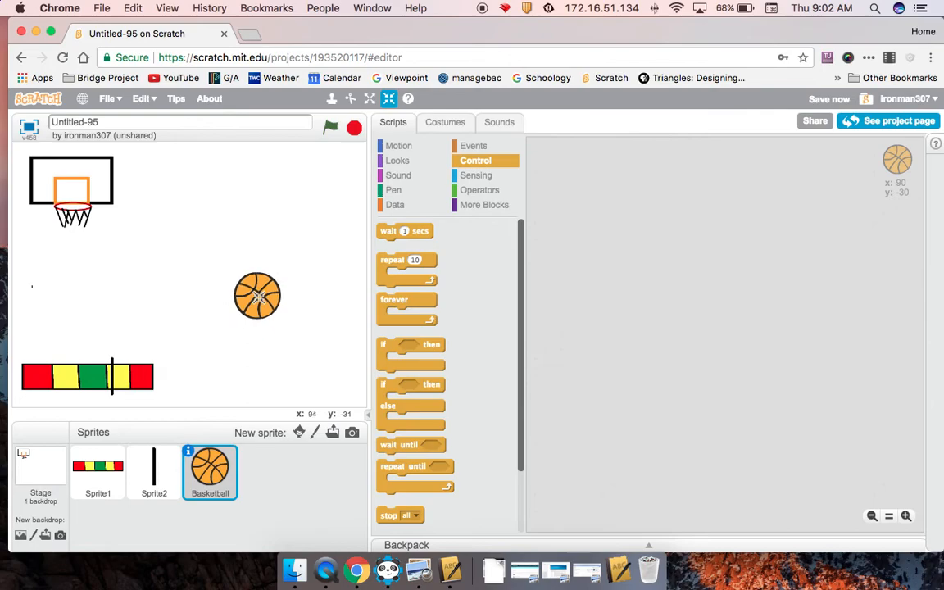
Step: Shrink the basketball and start renaming the project, typing 'Basketba'
left_click_drag(259, 295, 272, 297)
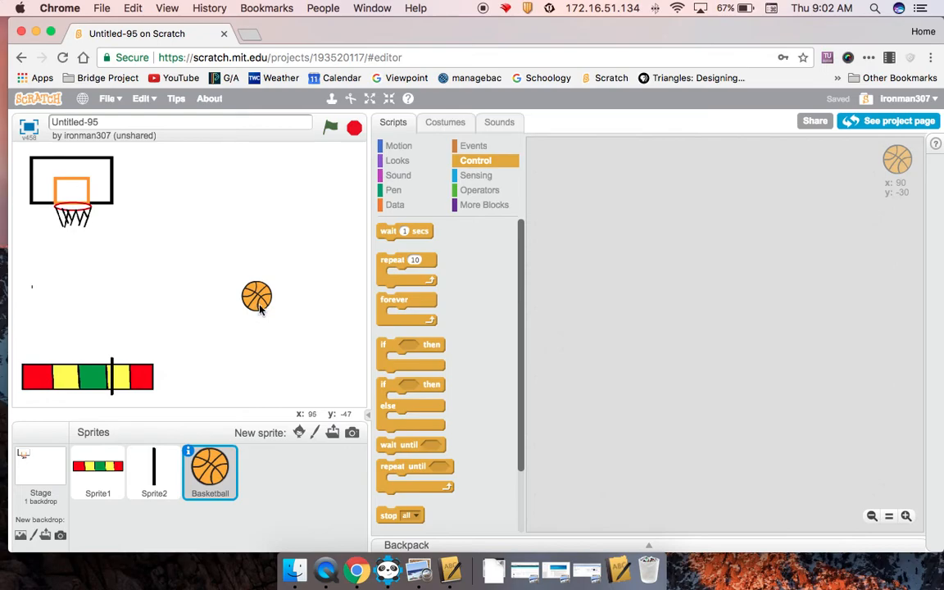
mouse_move(367, 213)
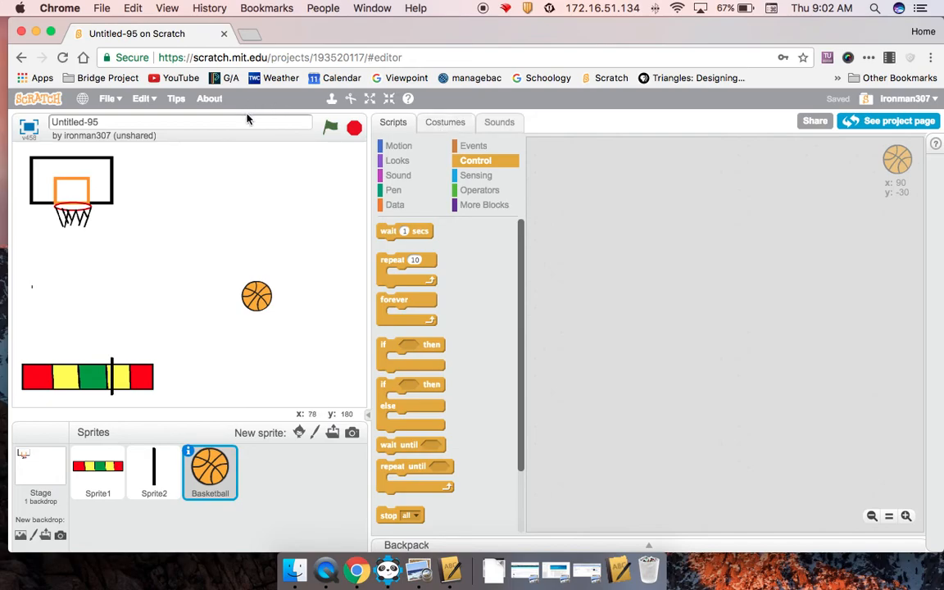
left_click(180, 122)
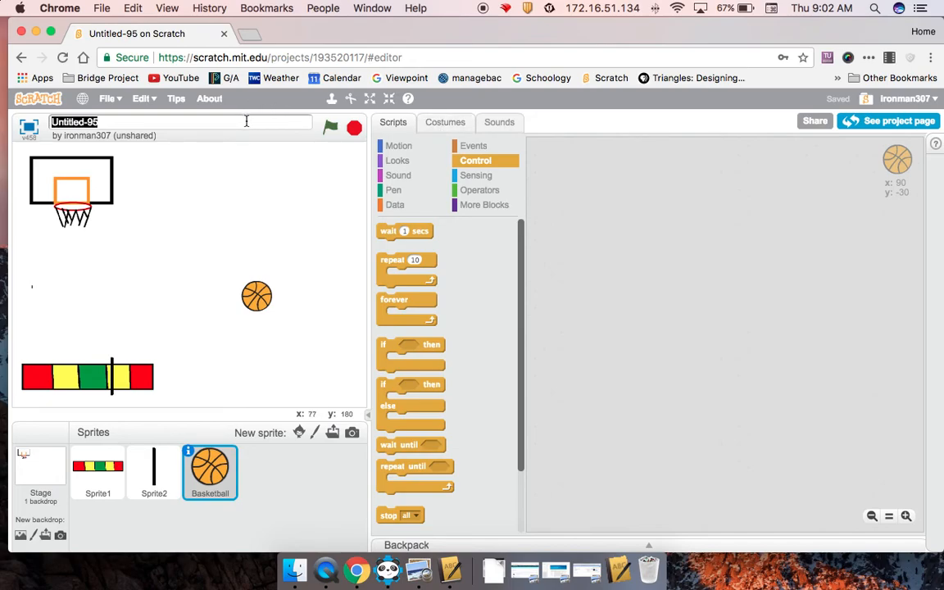
type("Basketba")
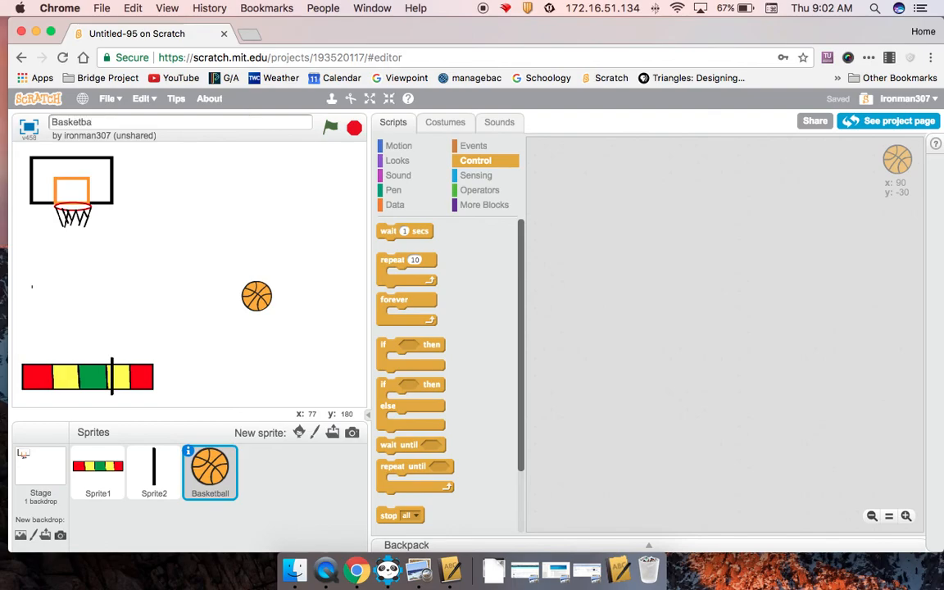